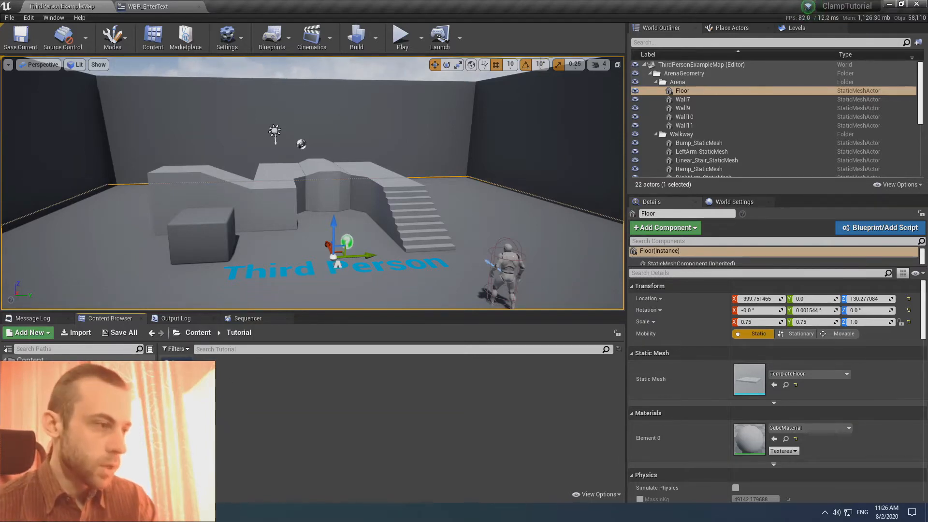
# Add a new Blueprint Function Library named BPFC_General and open it in its editor.
pyautogui.click(147, 6)
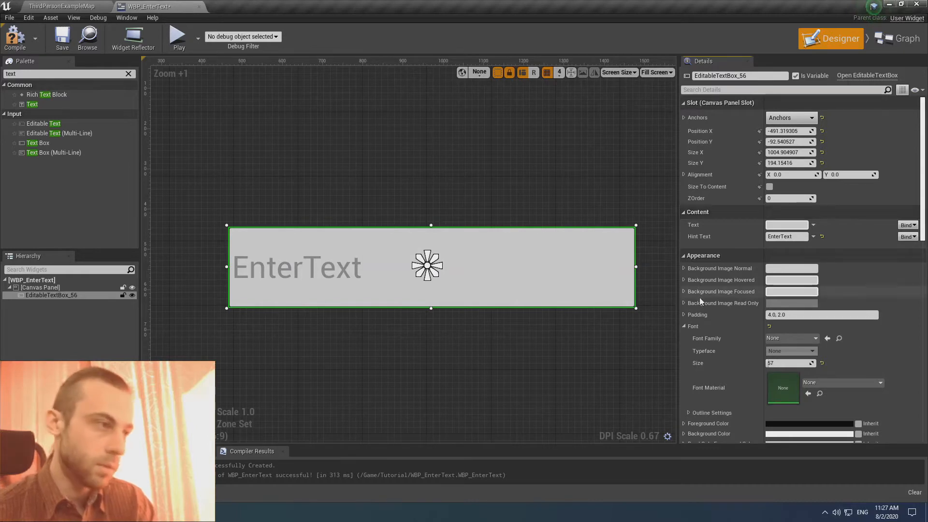
pyautogui.moveTo(15, 37)
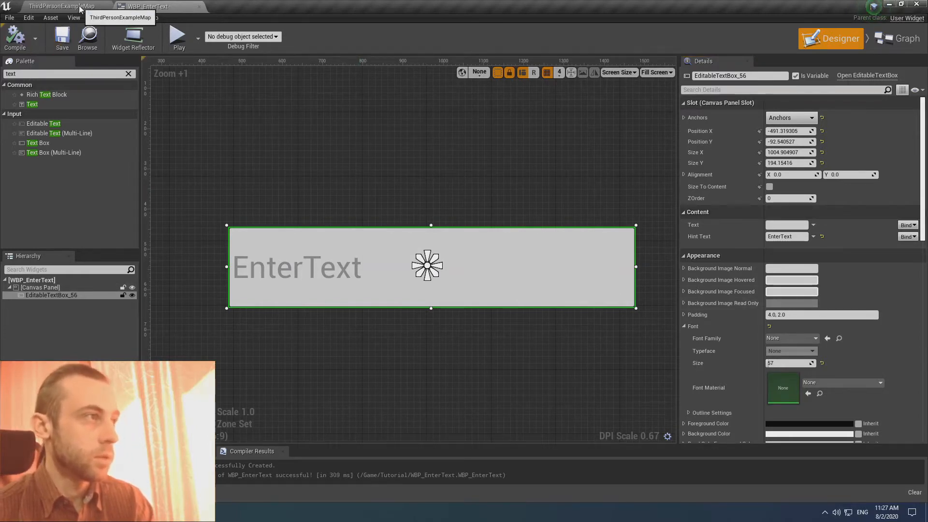
pyautogui.click(59, 6)
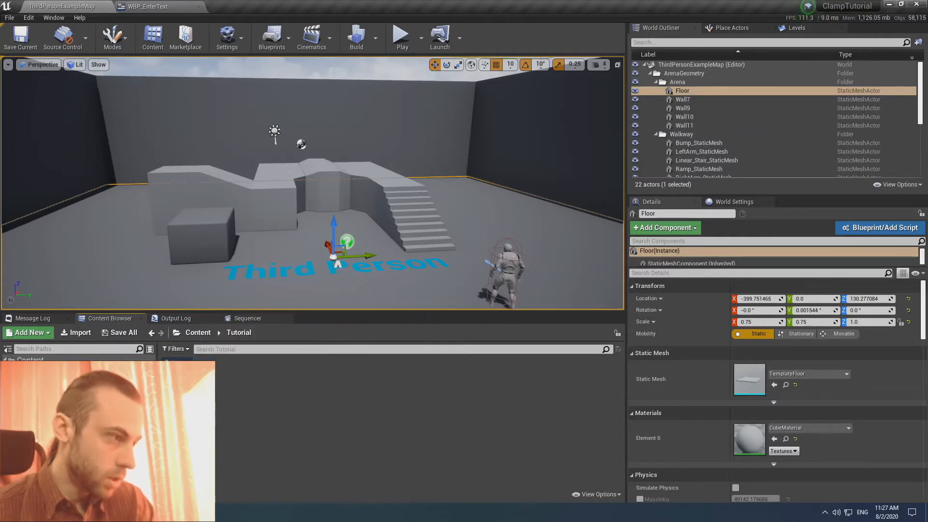
pyautogui.click(29, 332)
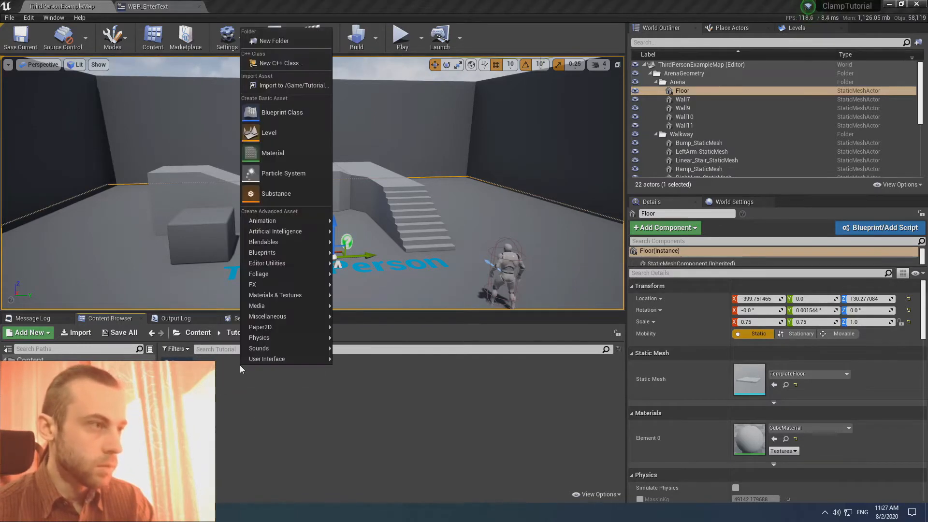
pyautogui.moveTo(262, 252)
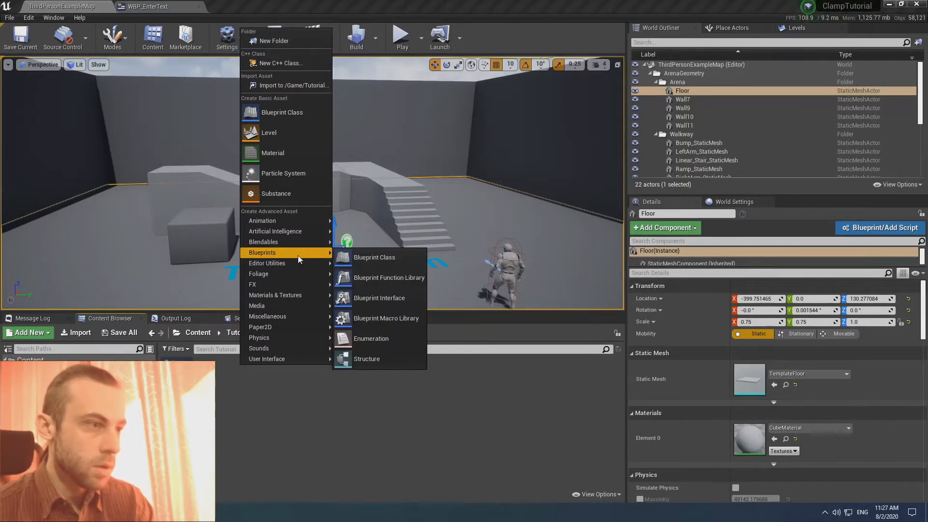
pyautogui.moveTo(388, 277)
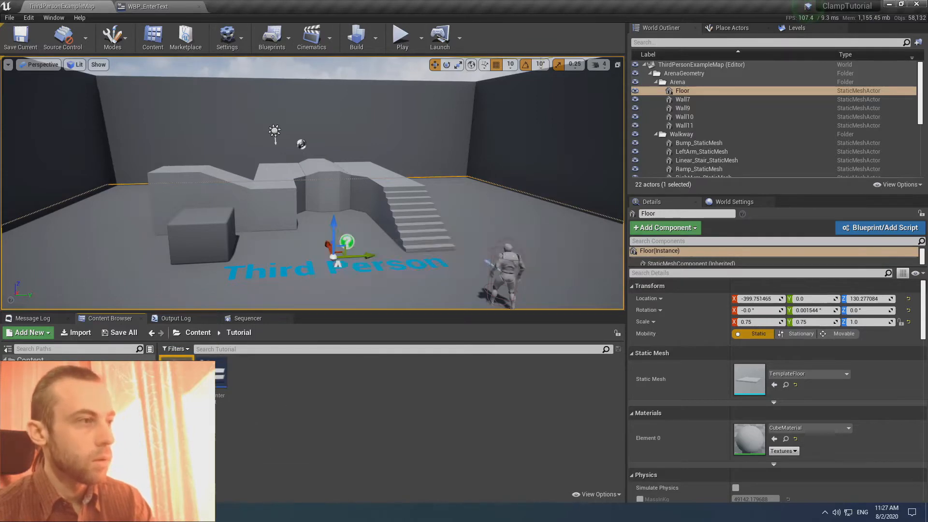
pyautogui.click(237, 6)
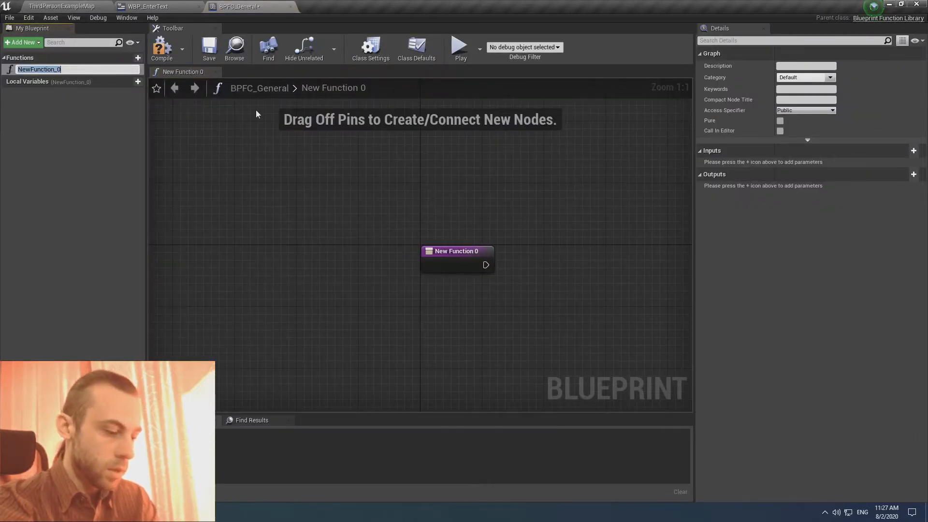
# Rename NewFunction_0 to ClampText and compile the function library.
pyautogui.write('ClampText')
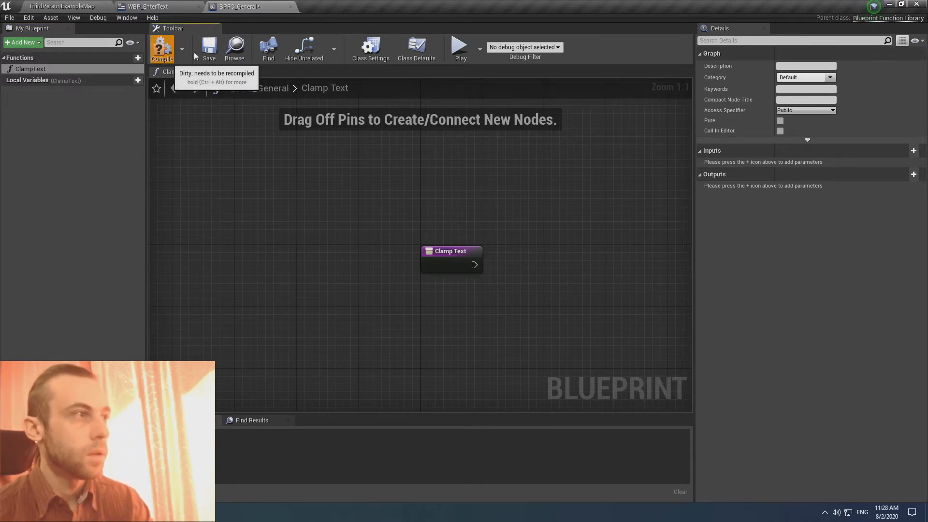
pyautogui.click(162, 48)
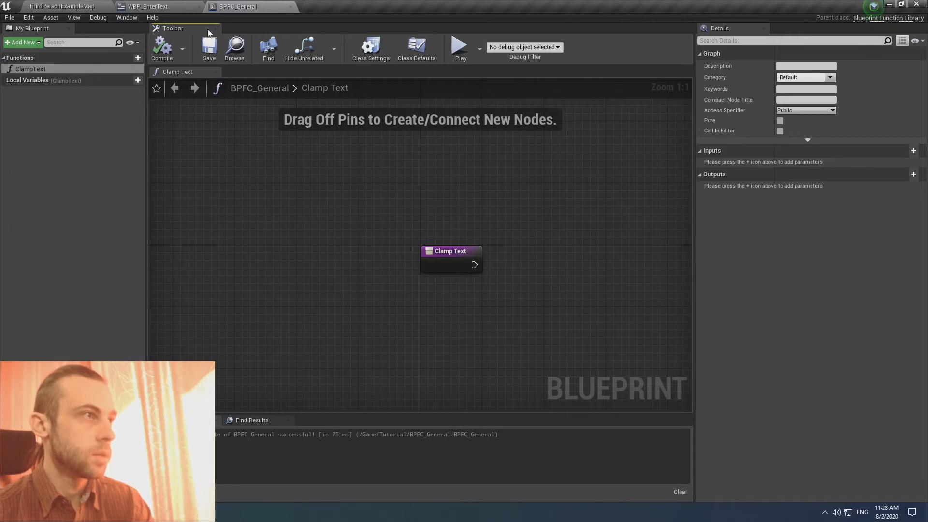
pyautogui.moveTo(451, 259); pyautogui.dragTo(387, 231)
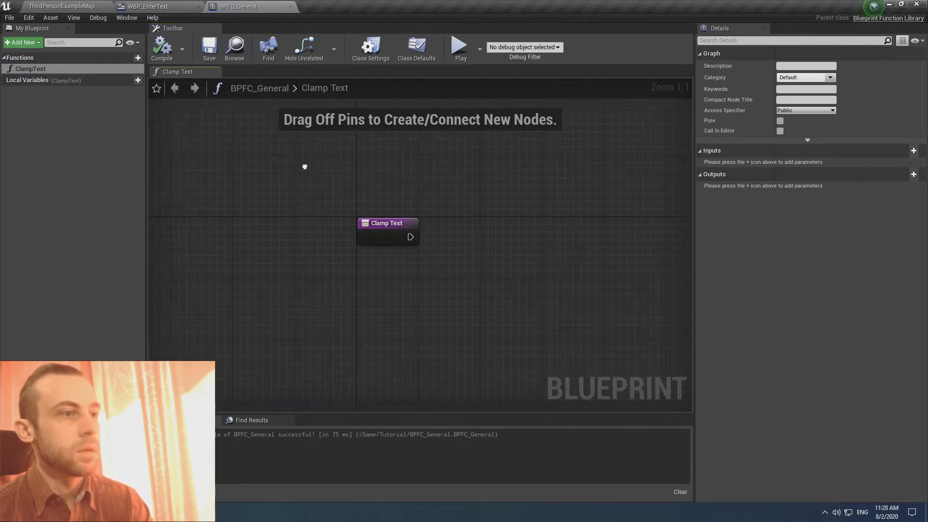
pyautogui.moveTo(387, 231); pyautogui.dragTo(348, 214)
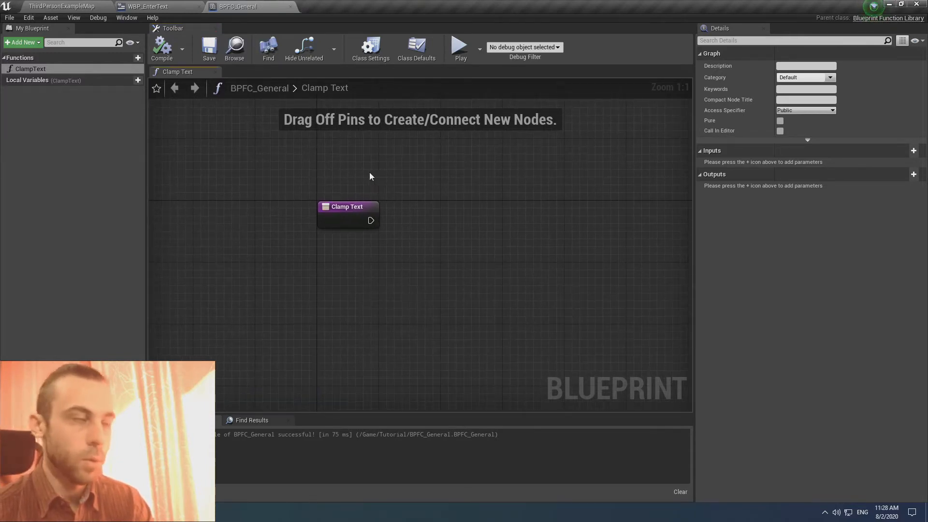
pyautogui.moveTo(348, 206); pyautogui.dragTo(305, 201)
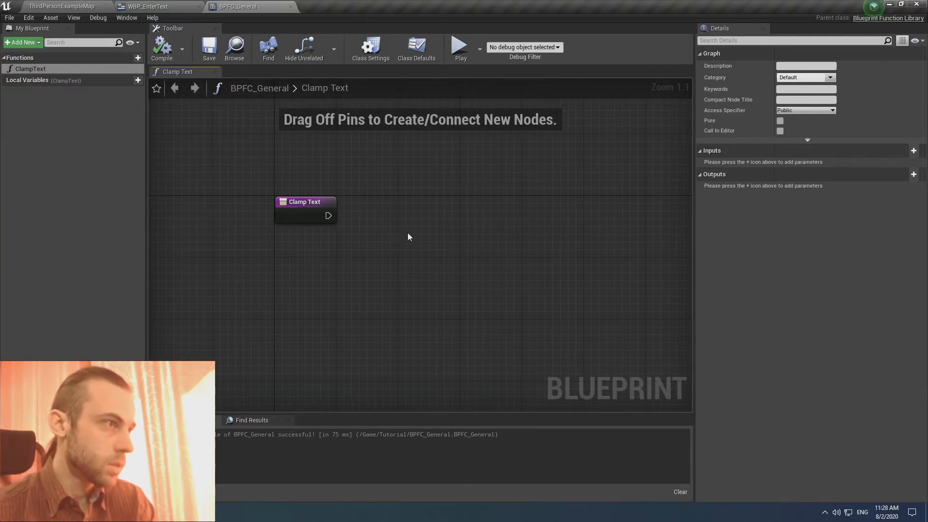
# Give the ClampText entry node a Text-type input parameter named Text.
pyautogui.click(306, 201)
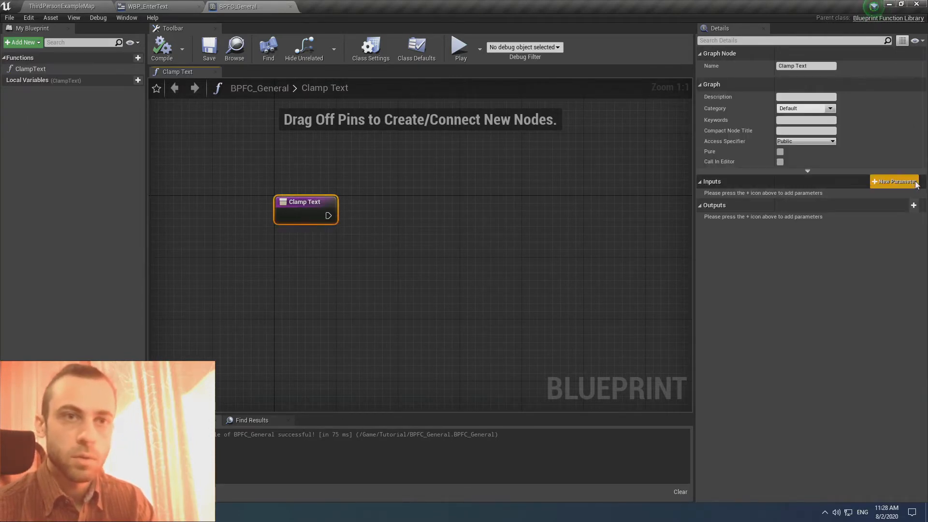
pyautogui.click(896, 181)
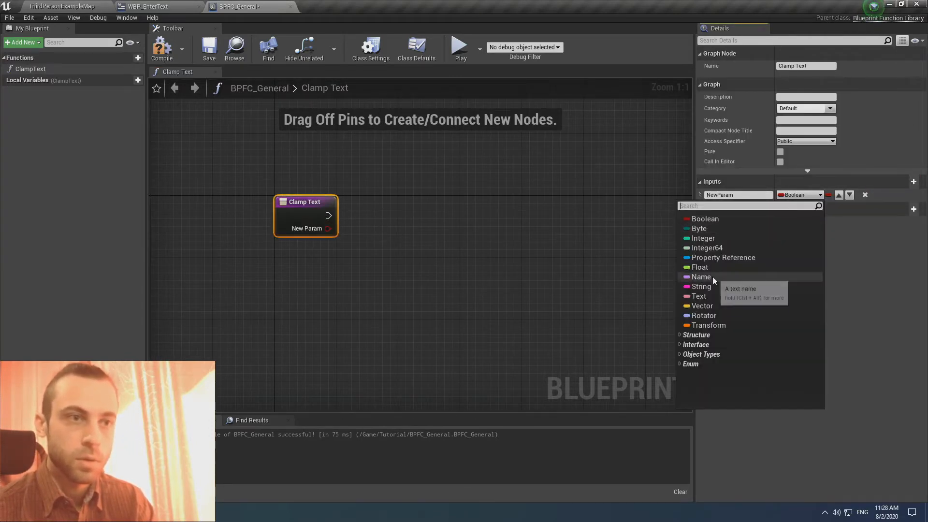
pyautogui.click(699, 295)
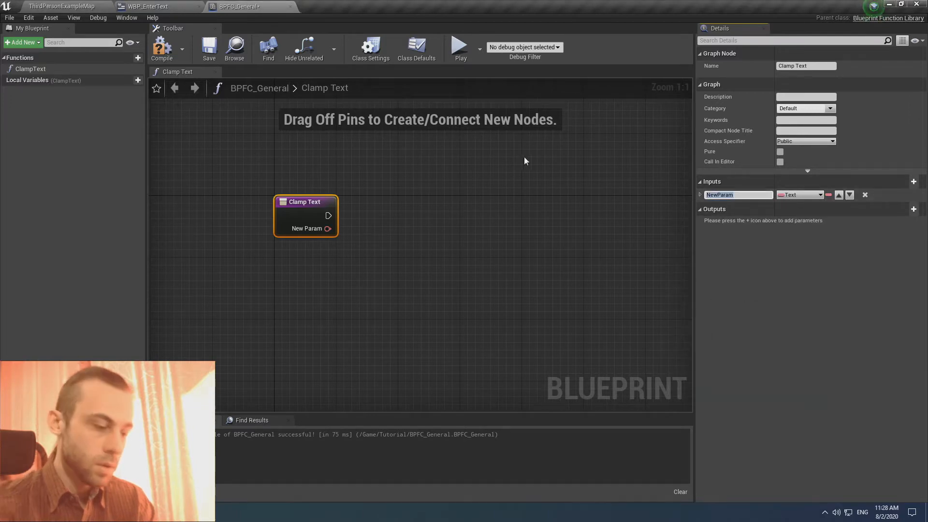
pyautogui.write('Text')
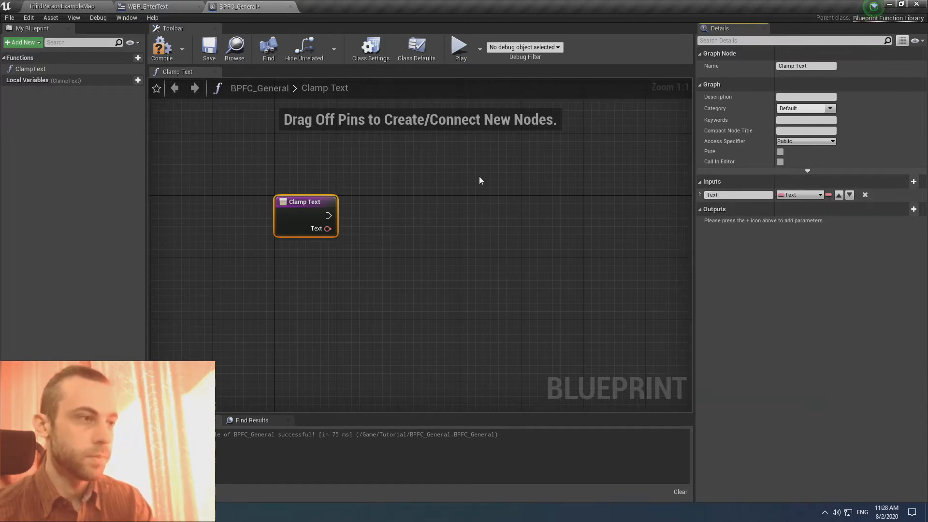
# Connect the Text input to a text-to-string conversion node, using a temporary Print String.
pyautogui.rightClick(425, 216)
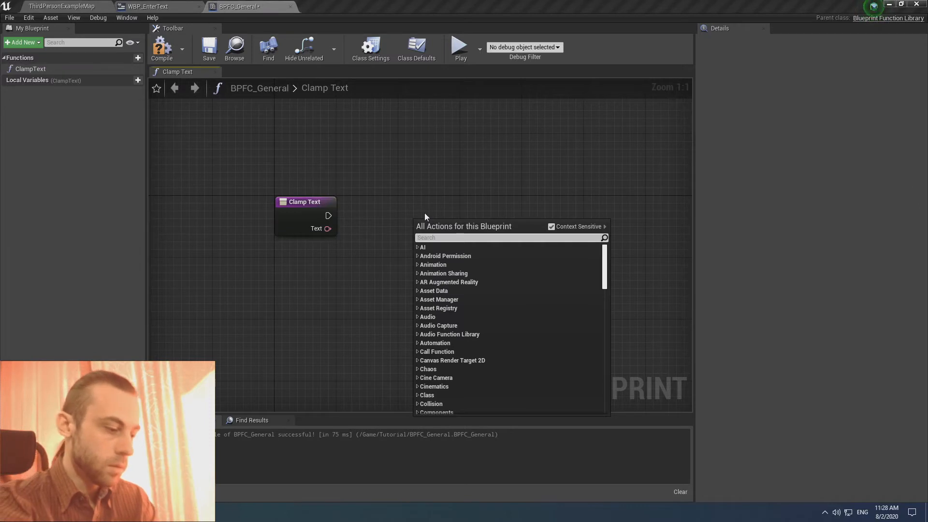
pyautogui.write('print')
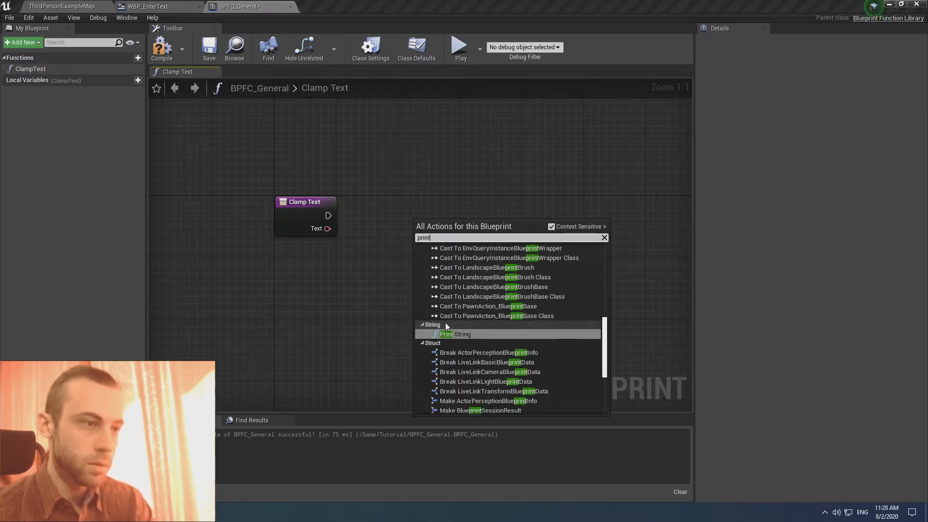
pyautogui.click(445, 334)
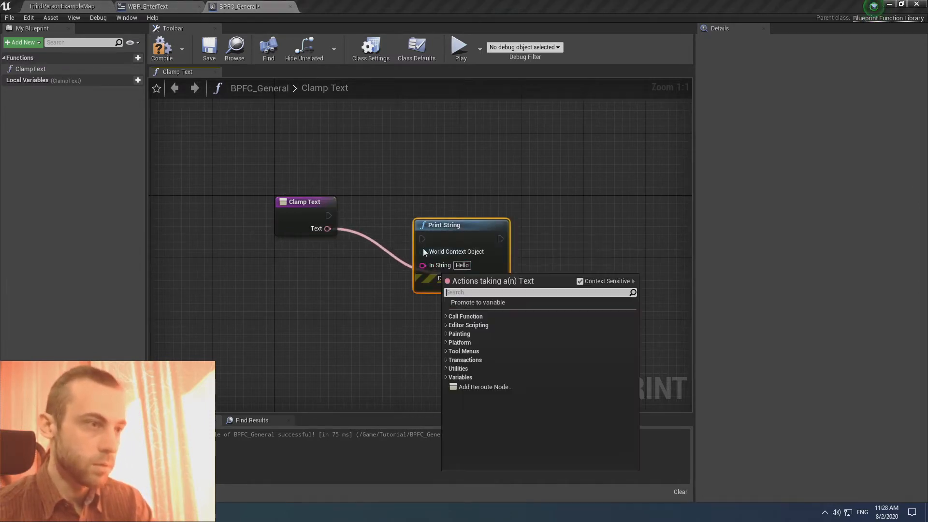
pyautogui.click(485, 386)
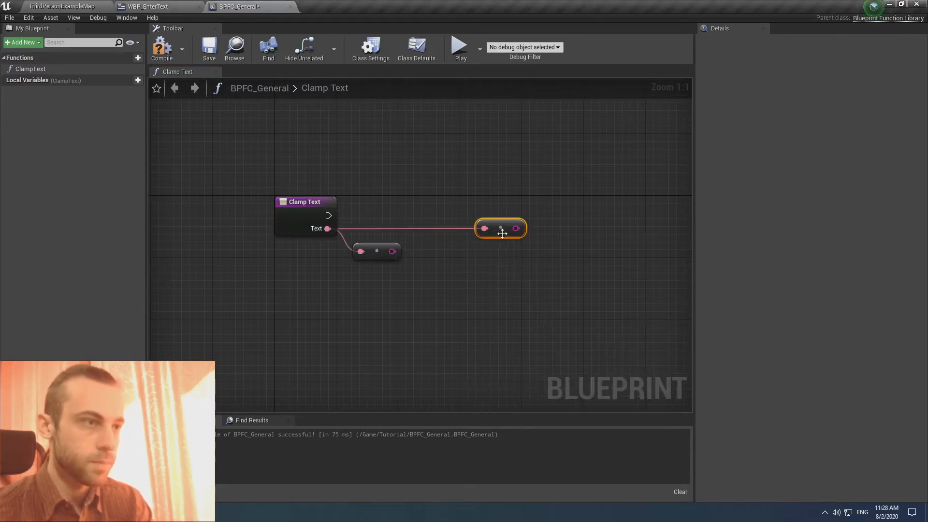
pyautogui.moveTo(501, 229); pyautogui.dragTo(454, 227)
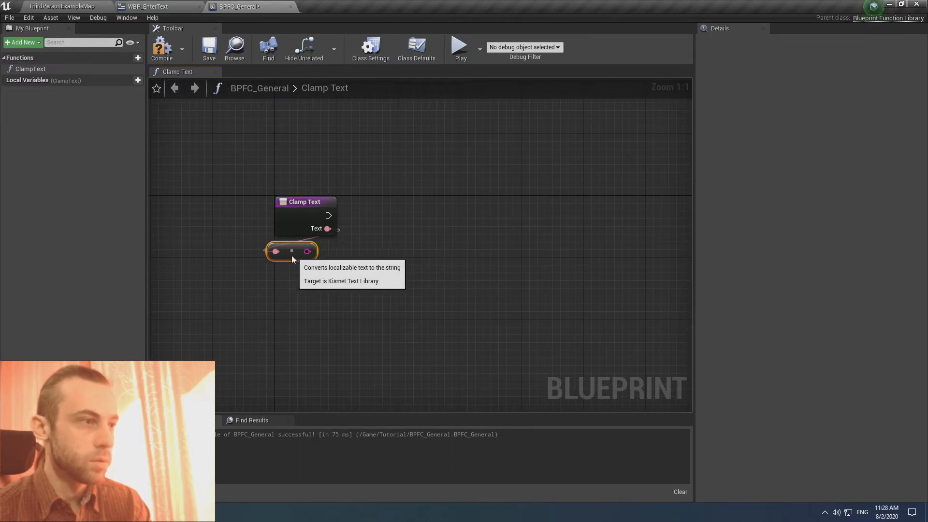
# Add a second input parameter named Max to ClampText.
pyautogui.click(305, 201)
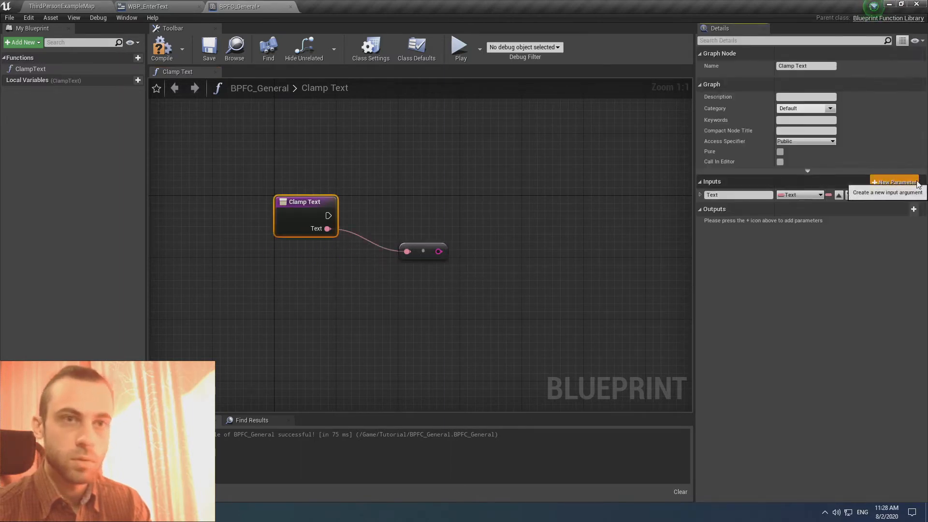
pyautogui.click(893, 182)
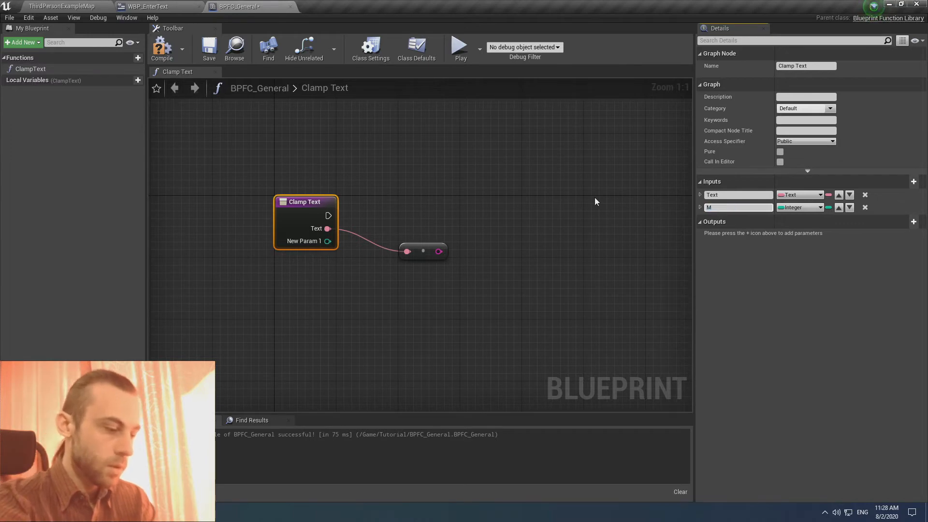
pyautogui.write('Max')
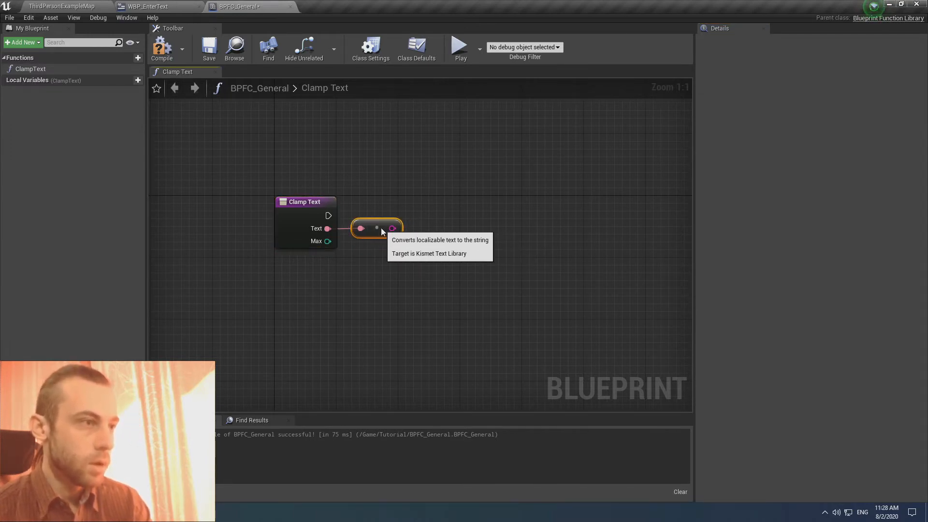
# Add a Len node on the string, a greater-than comparison against Max, and Left Chop.
pyautogui.moveTo(392, 228); pyautogui.dragTo(458, 226)
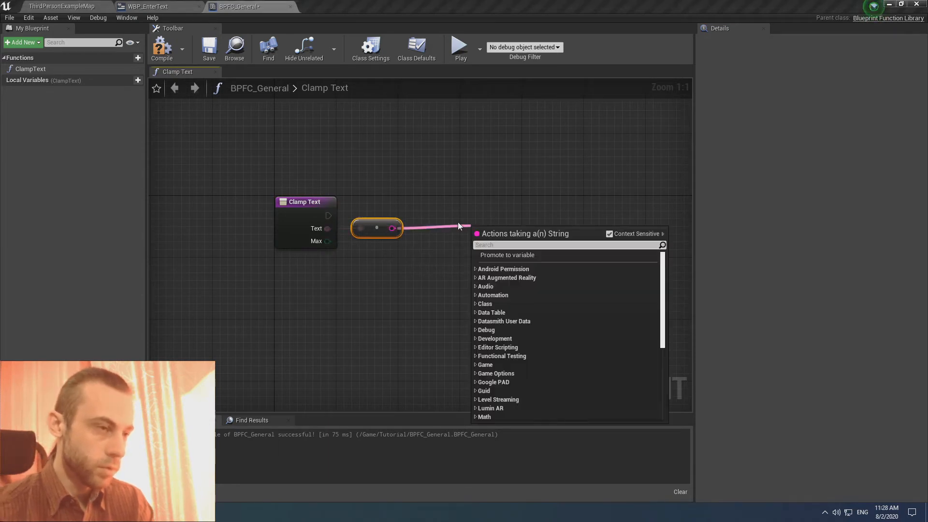
pyautogui.write('len')
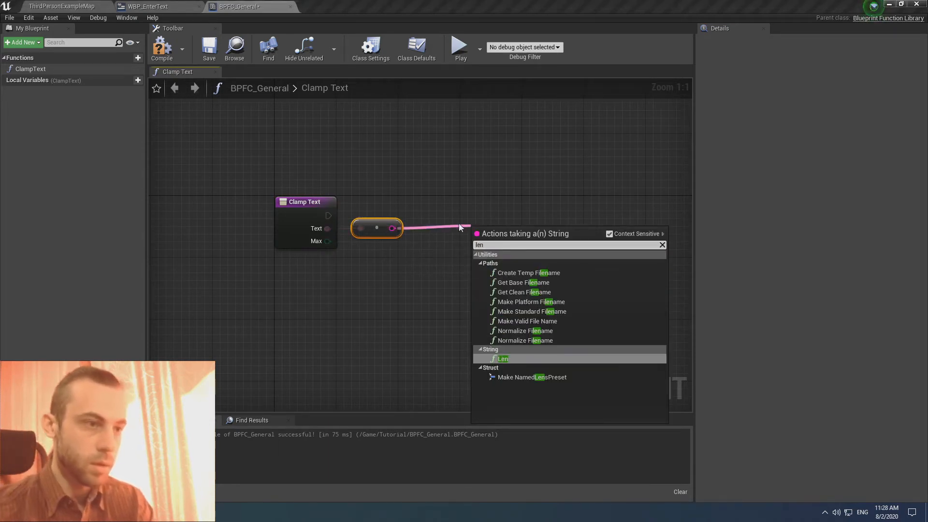
pyautogui.click(502, 358)
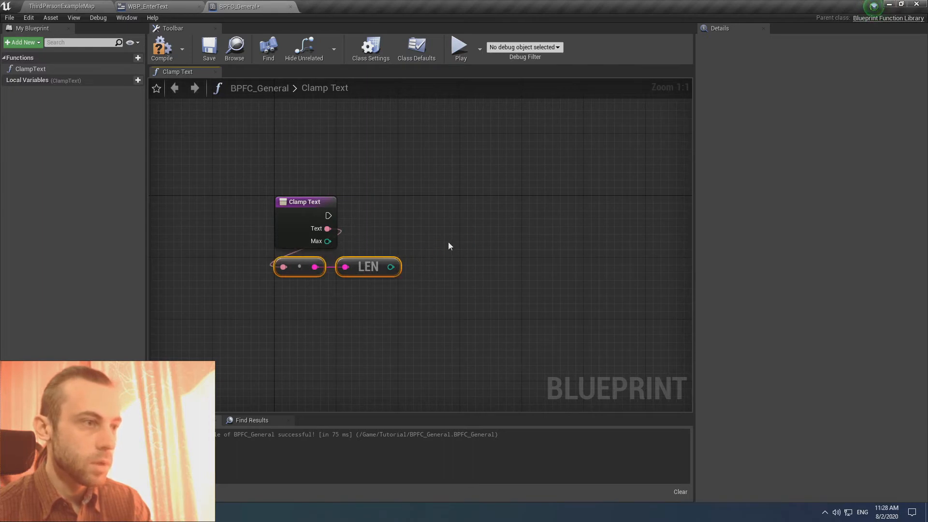
pyautogui.moveTo(392, 266); pyautogui.dragTo(453, 275)
pyautogui.write('>')
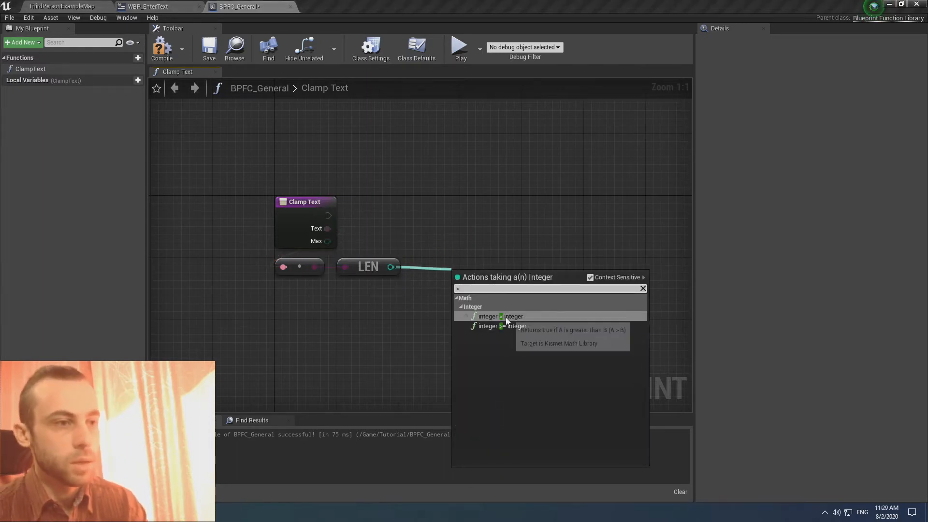
pyautogui.click(497, 316)
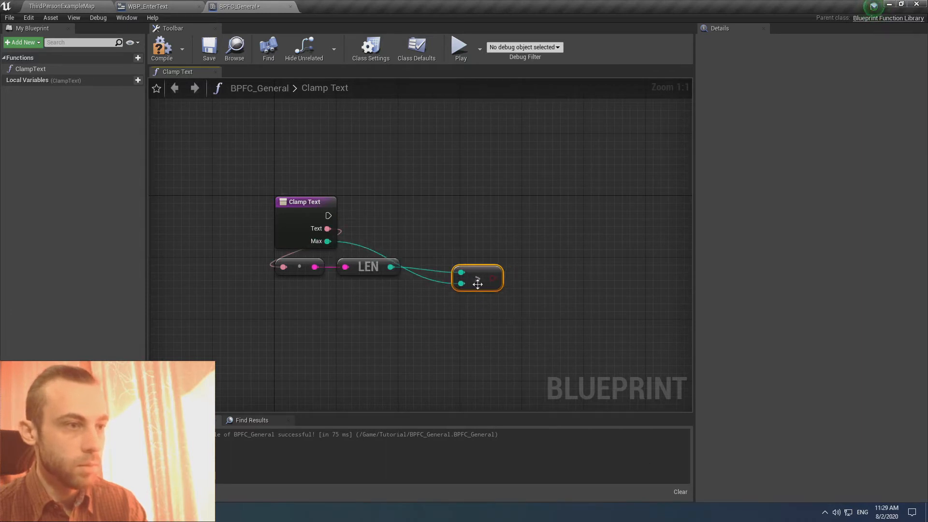
pyautogui.moveTo(477, 278); pyautogui.dragTo(377, 295)
pyautogui.write('left')
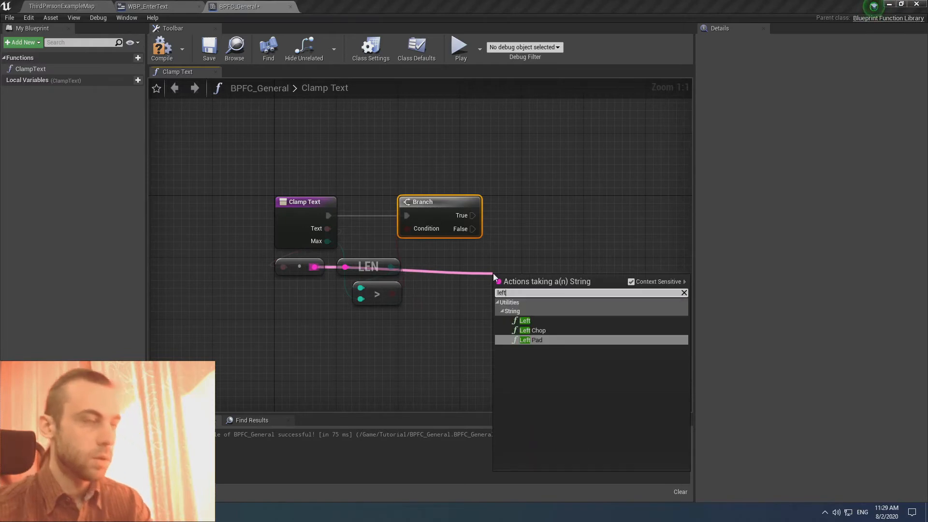
pyautogui.click(532, 329)
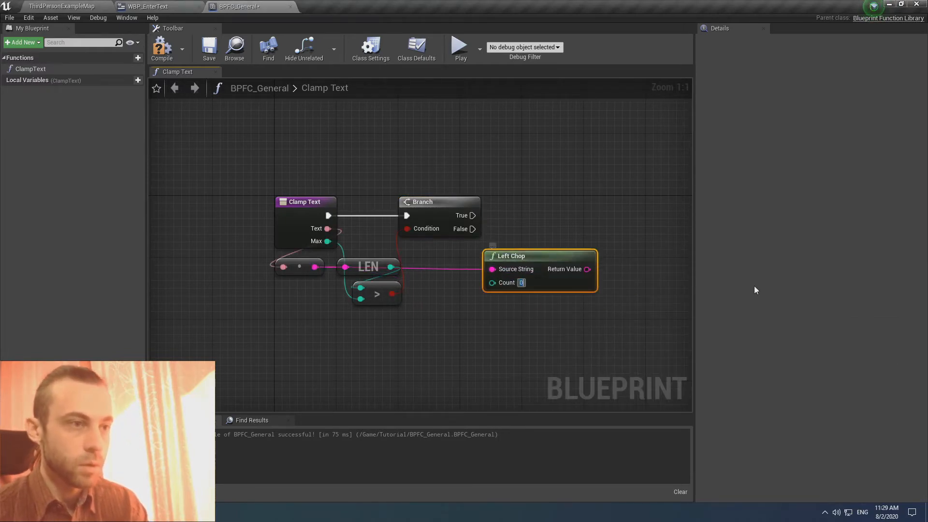
pyautogui.moveTo(528, 255)
pyautogui.write('1')
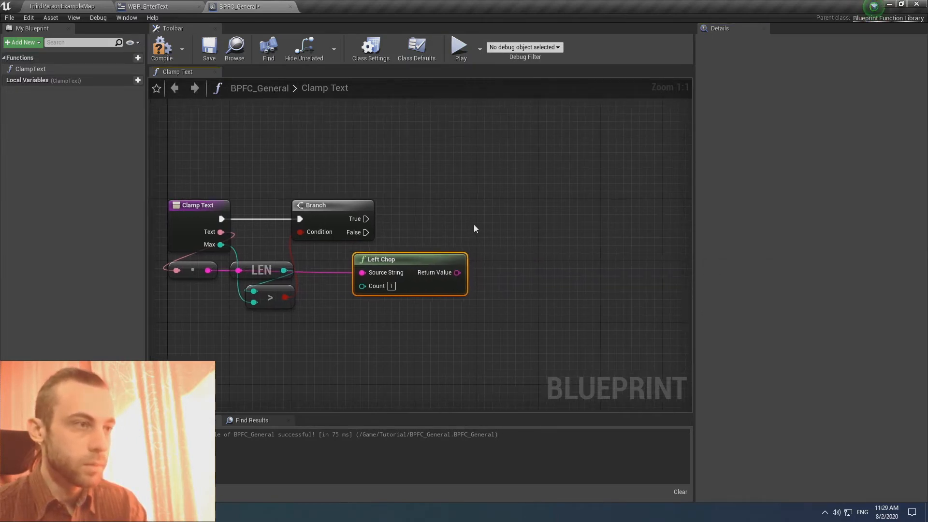
# Return Left Chop's text via Output Text on True, and original text on False.
pyautogui.click(198, 205)
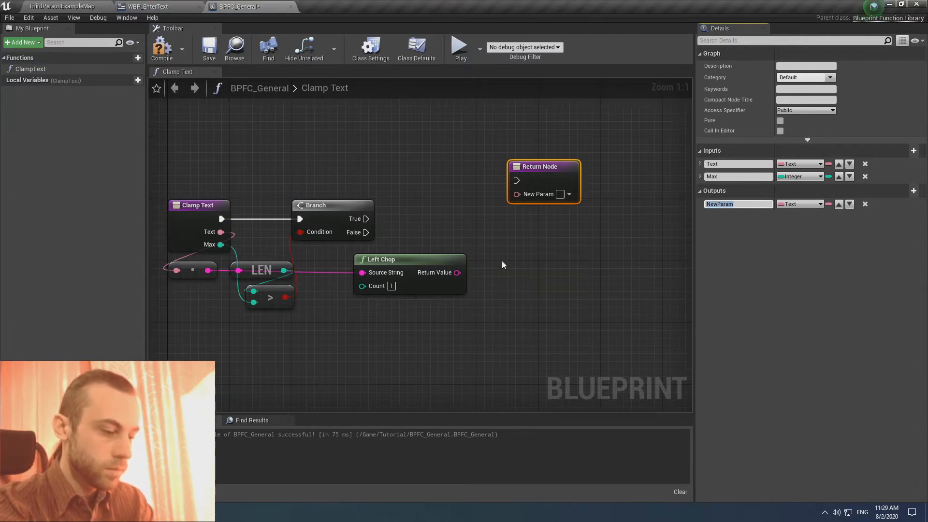
pyautogui.write('Output')
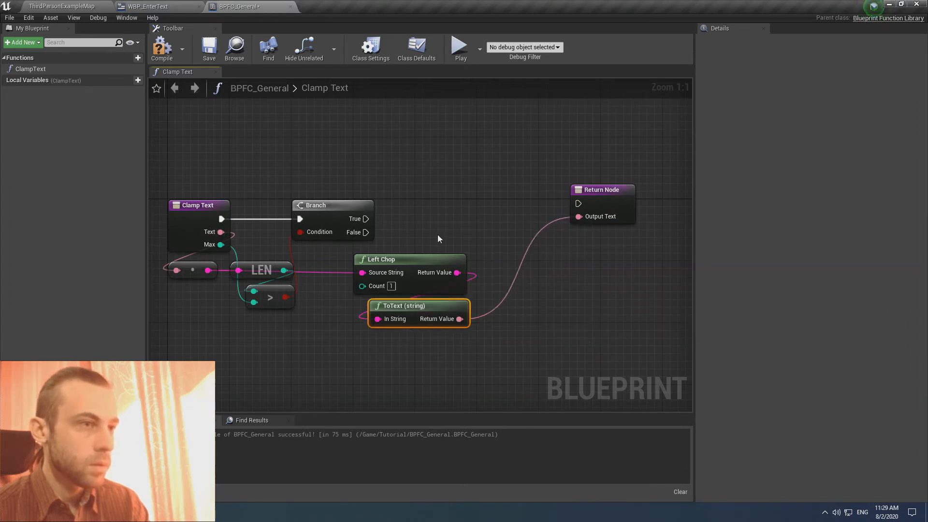
pyautogui.click(599, 203)
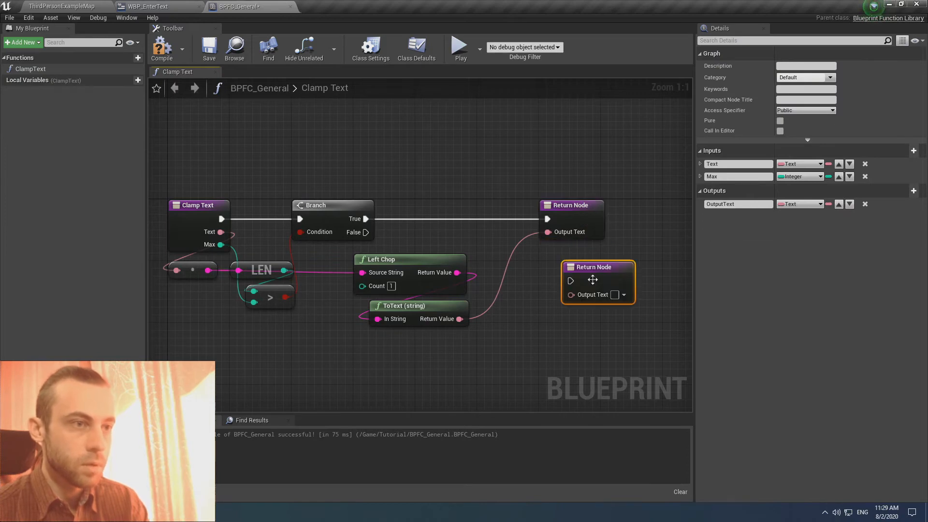
pyautogui.moveTo(366, 232); pyautogui.dragTo(569, 280)
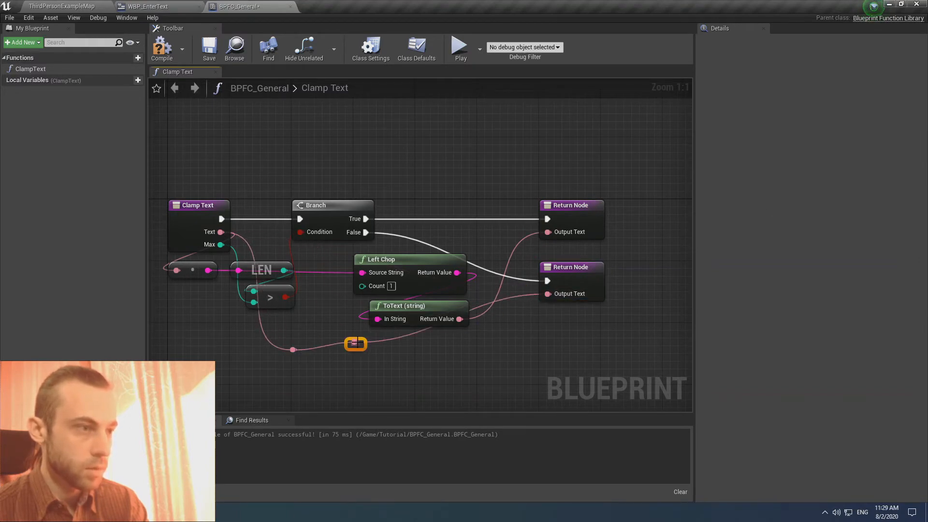
pyautogui.moveTo(356, 343); pyautogui.dragTo(510, 351)
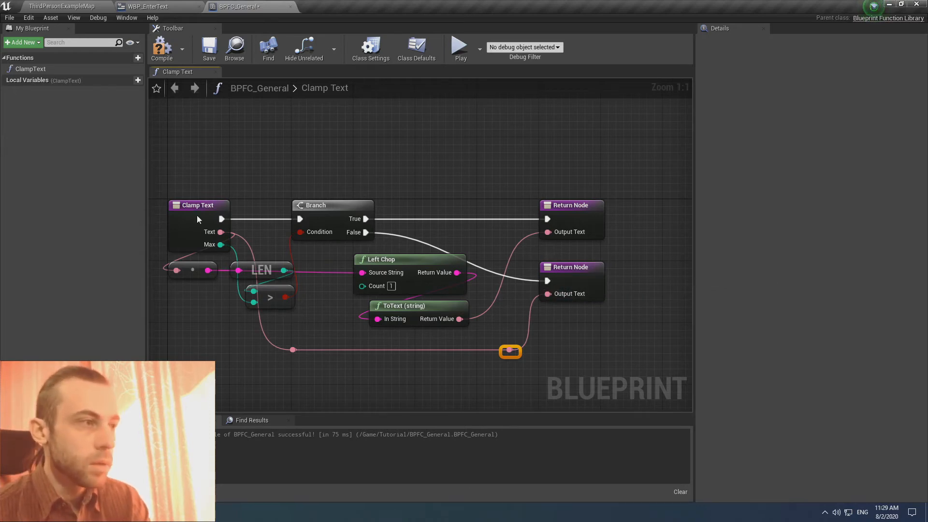
# Mark the ClampText function as Pure and switch back to WBP_EnterText.
pyautogui.click(198, 205)
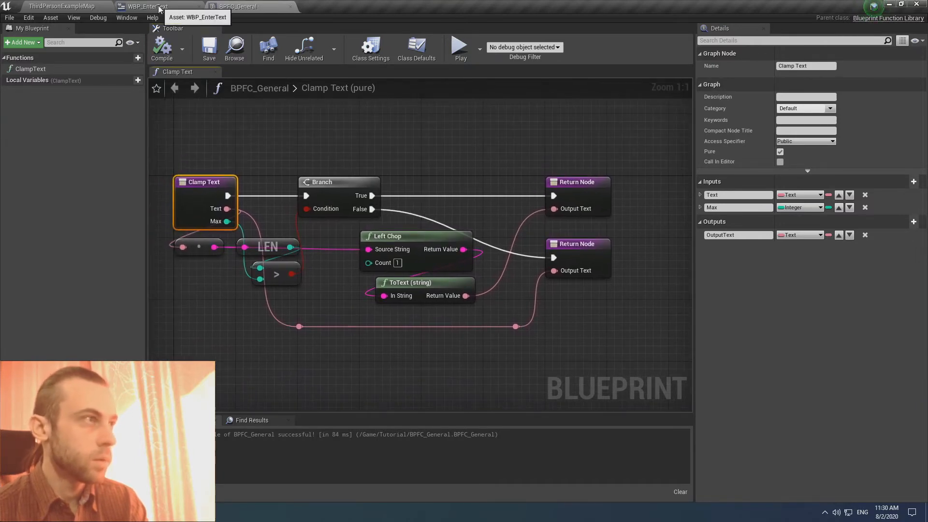
pyautogui.click(147, 6)
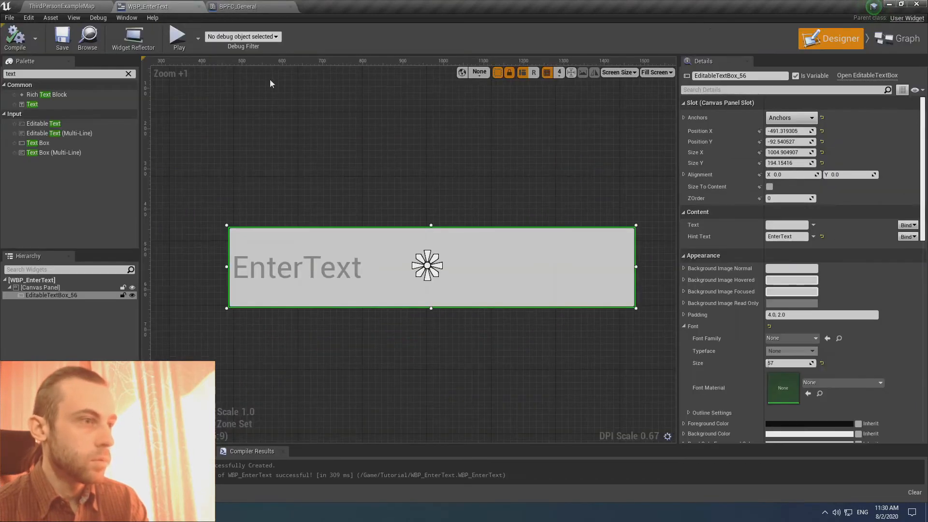
# Add a Clamp Text node fed by On Text Changed's Text, with Max 5.
pyautogui.scroll(-3)
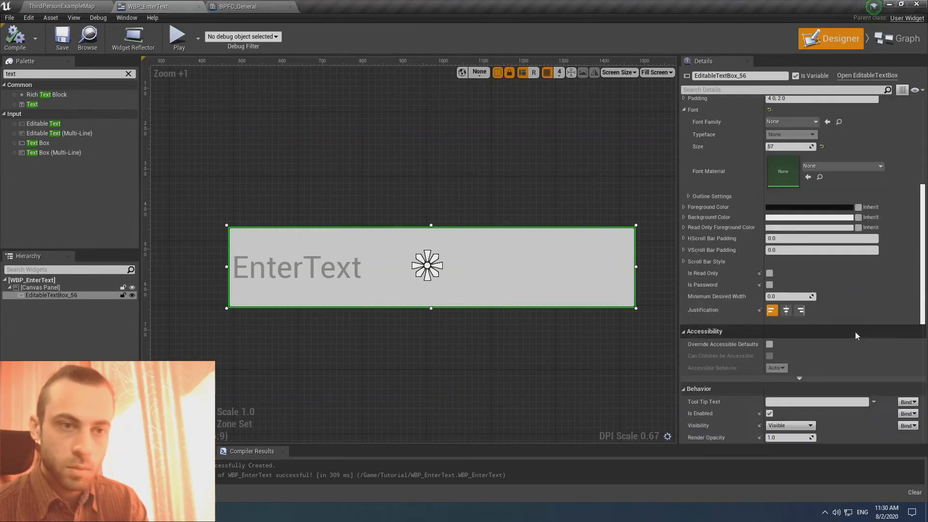
pyautogui.scroll(-3)
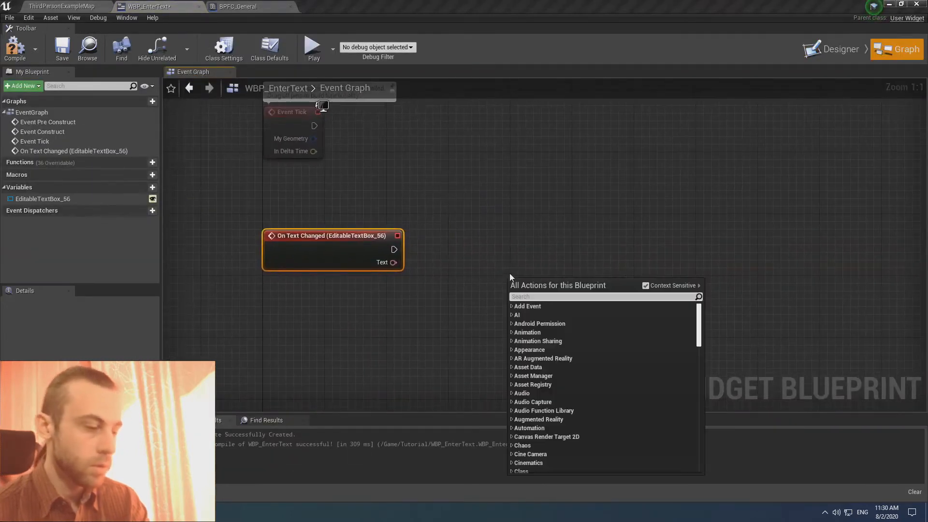
pyautogui.write('c')
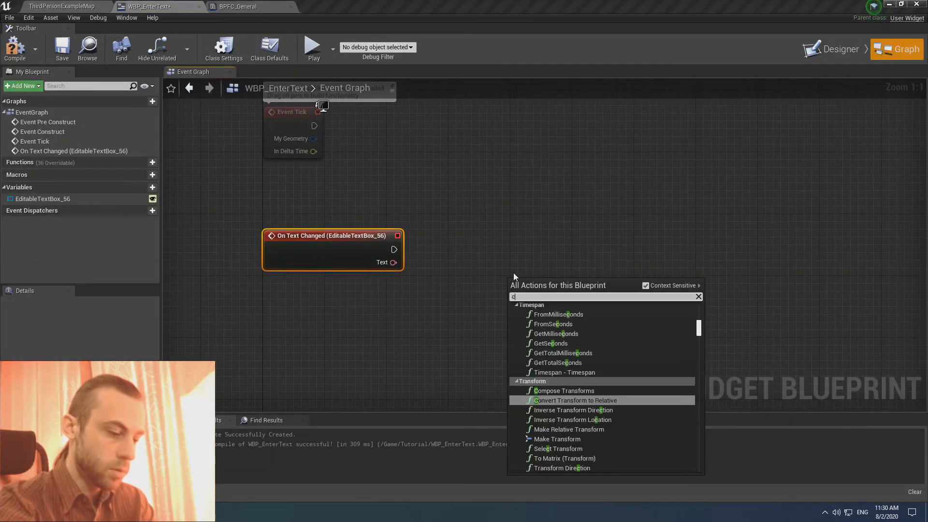
pyautogui.write('lamp')
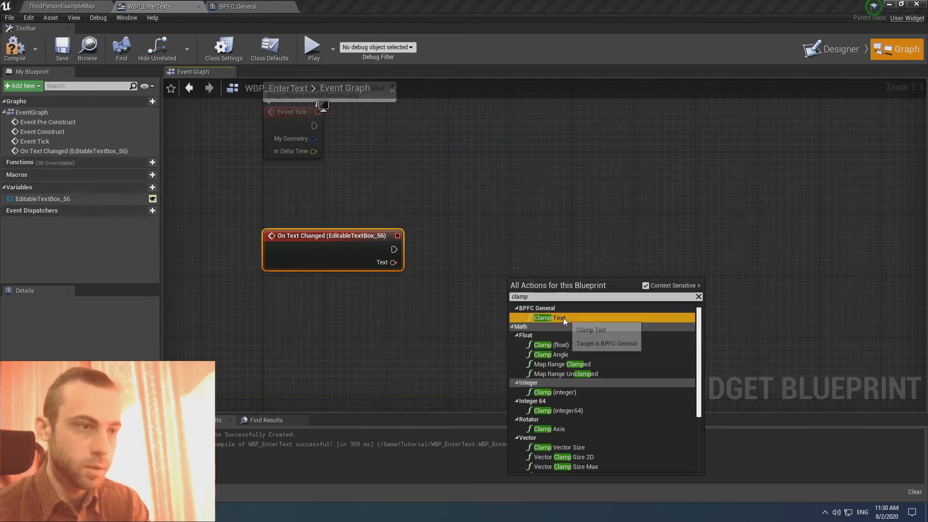
pyautogui.click(550, 318)
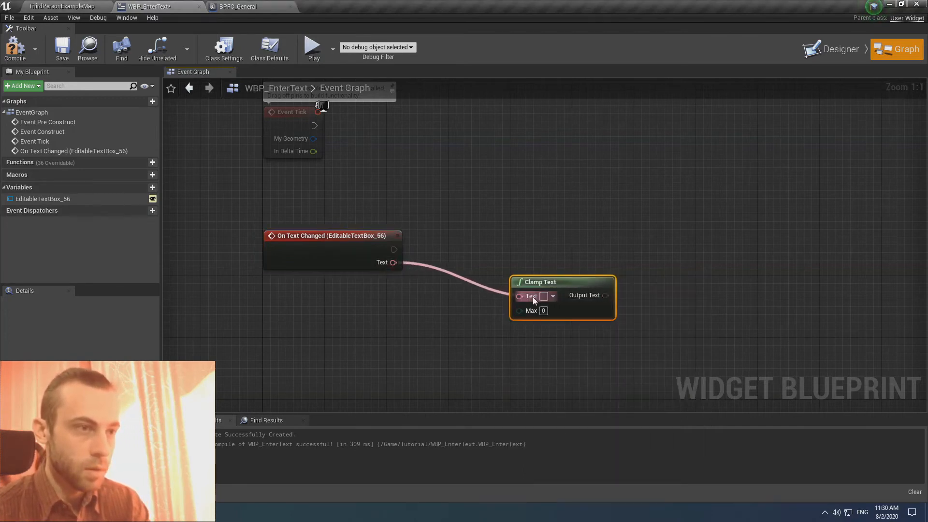
pyautogui.moveTo(561, 282); pyautogui.dragTo(432, 282)
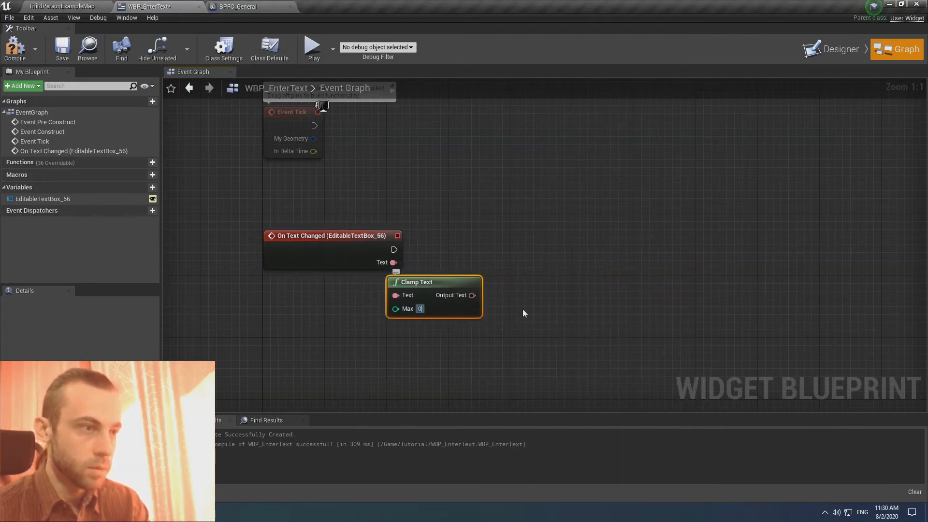
pyautogui.moveTo(737, 307)
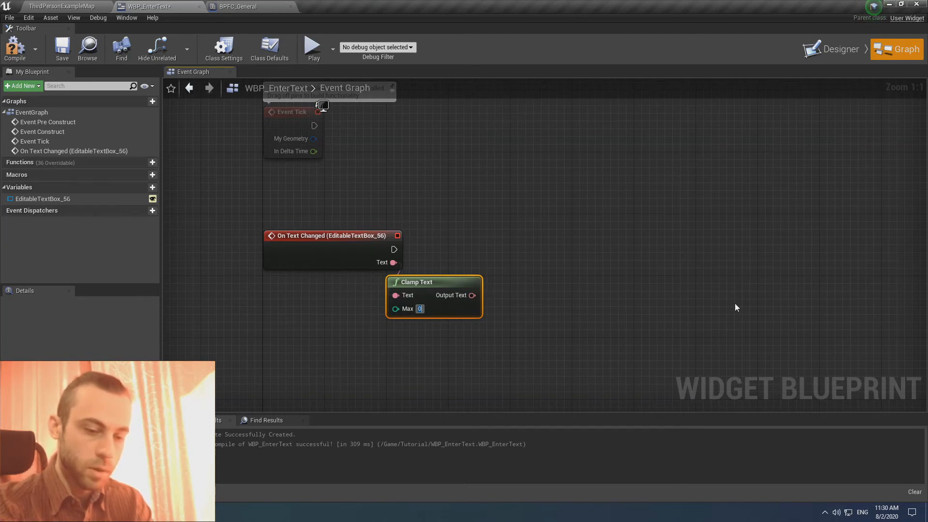
pyautogui.write('5')
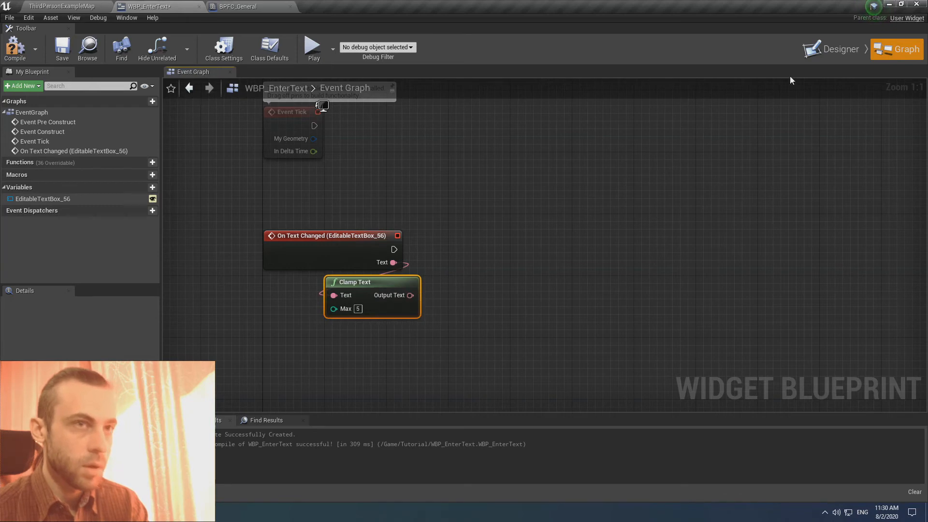
# Wire Clamp Text's output into SetText on EditableTextBox_56 and compile the widget.
pyautogui.click(838, 38)
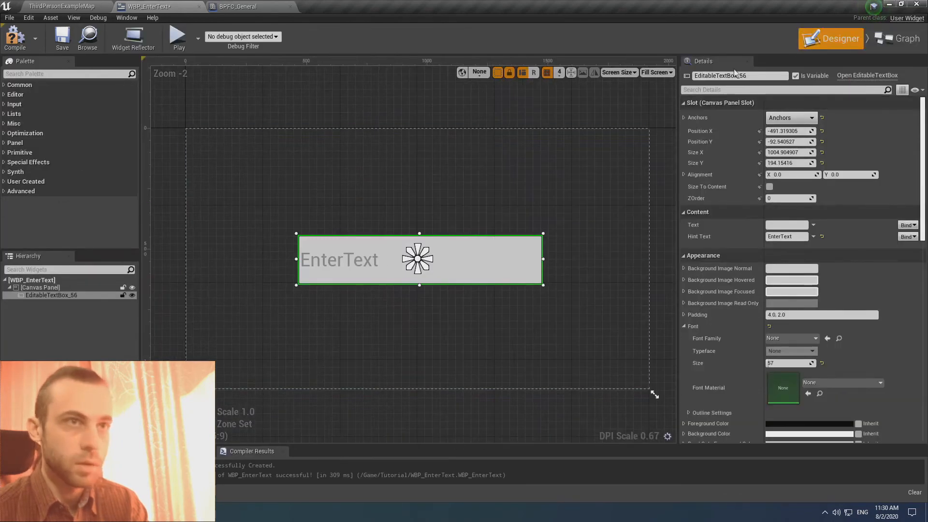
pyautogui.click(896, 37)
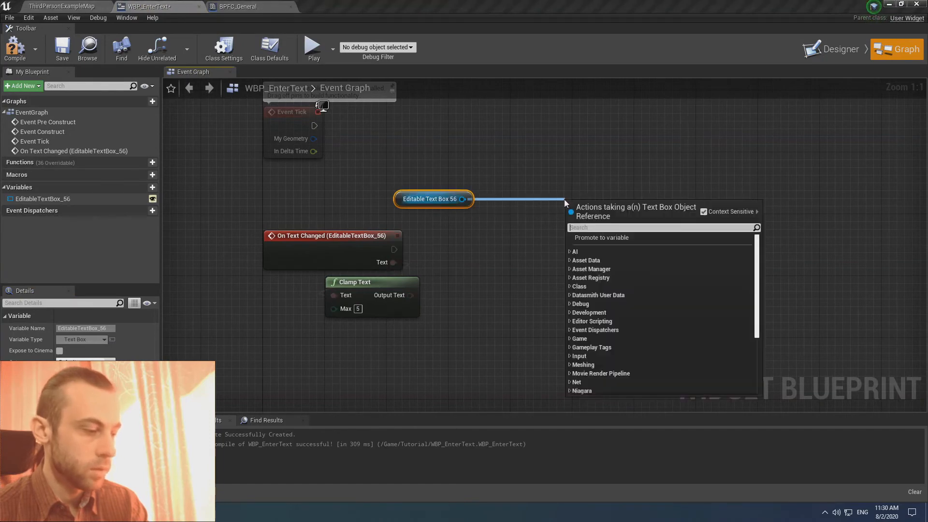
pyautogui.write('set text')
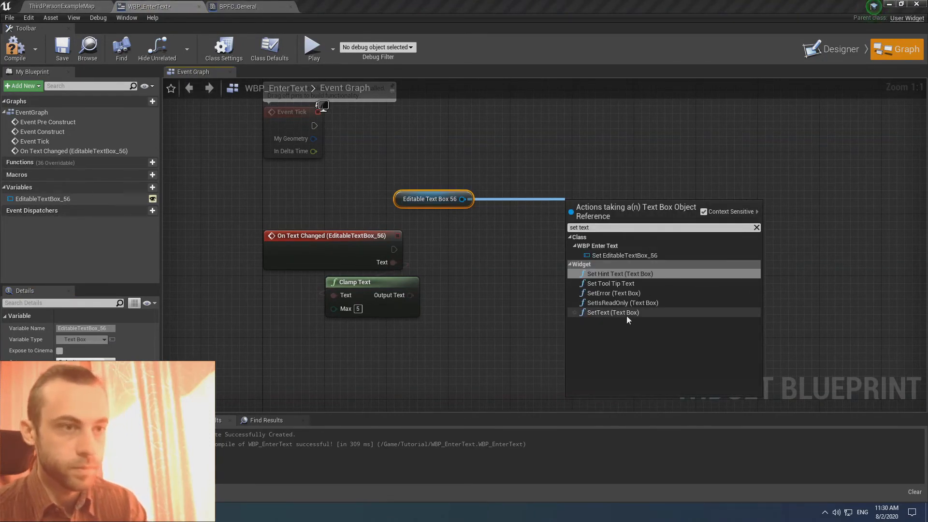
pyautogui.click(611, 312)
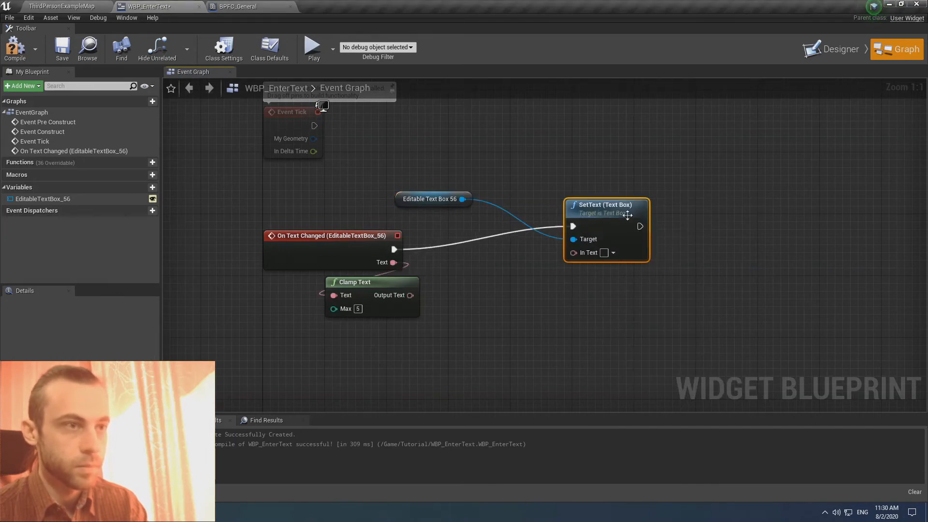
pyautogui.moveTo(433, 199); pyautogui.dragTo(511, 199)
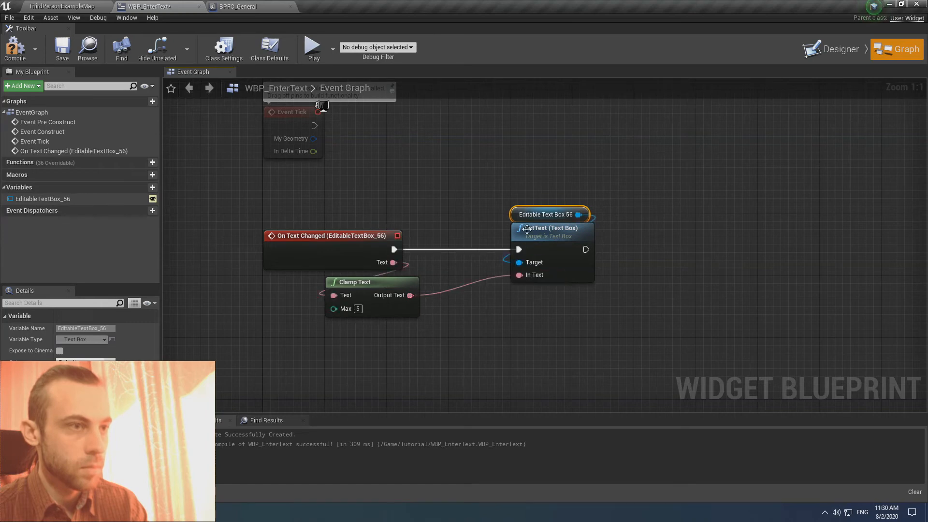
pyautogui.click(61, 48)
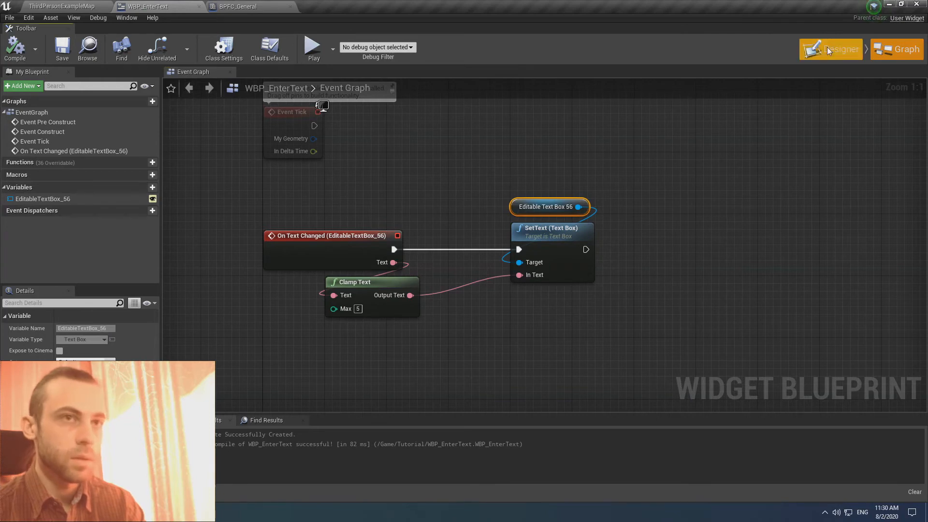
# Add an On Text Committed event with its own SetText node, then return to the map.
pyautogui.click(830, 49)
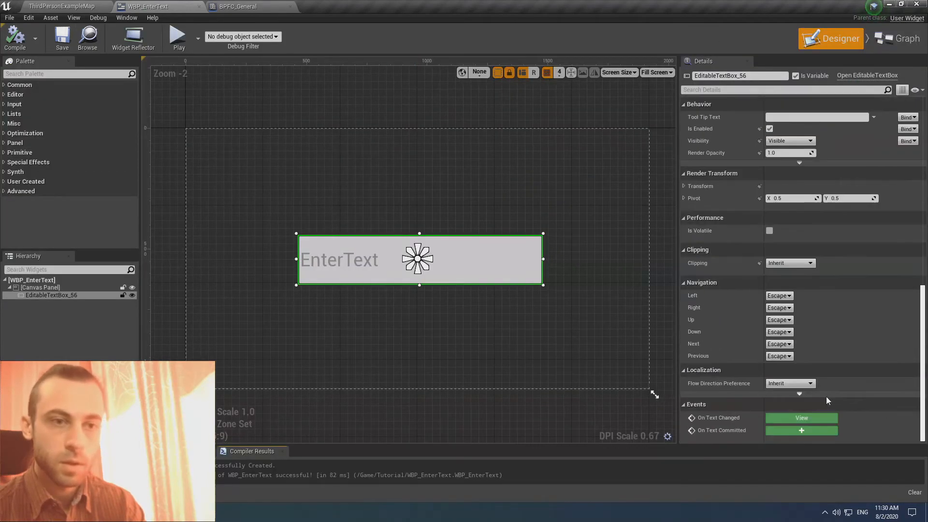
pyautogui.click(895, 38)
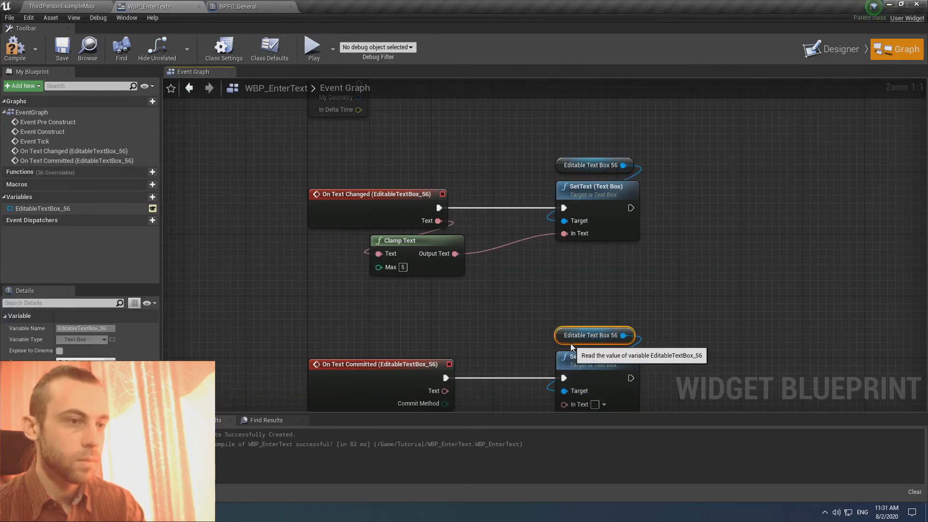
pyautogui.click(62, 6)
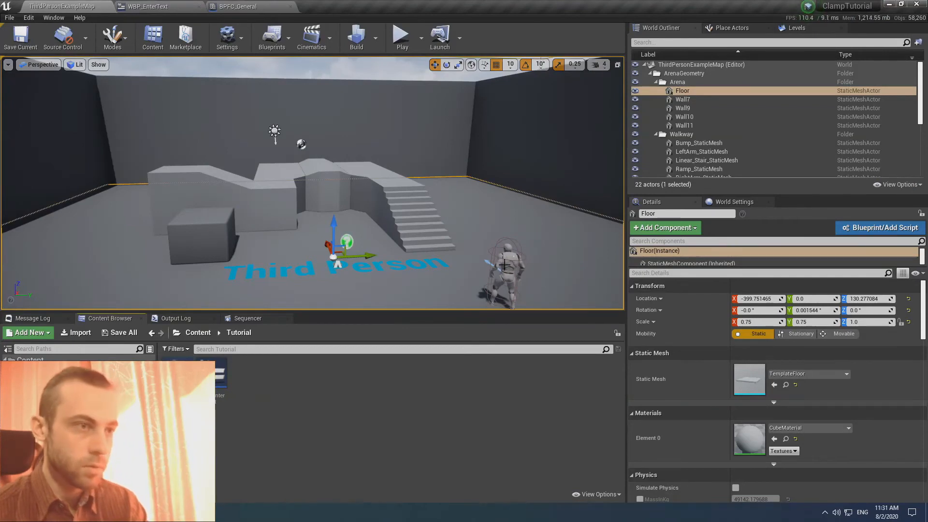
# In ThirdPersonCharacter, create WBP_EnterText on BeginPlay, add it to viewport, and compile.
pyautogui.click(691, 173)
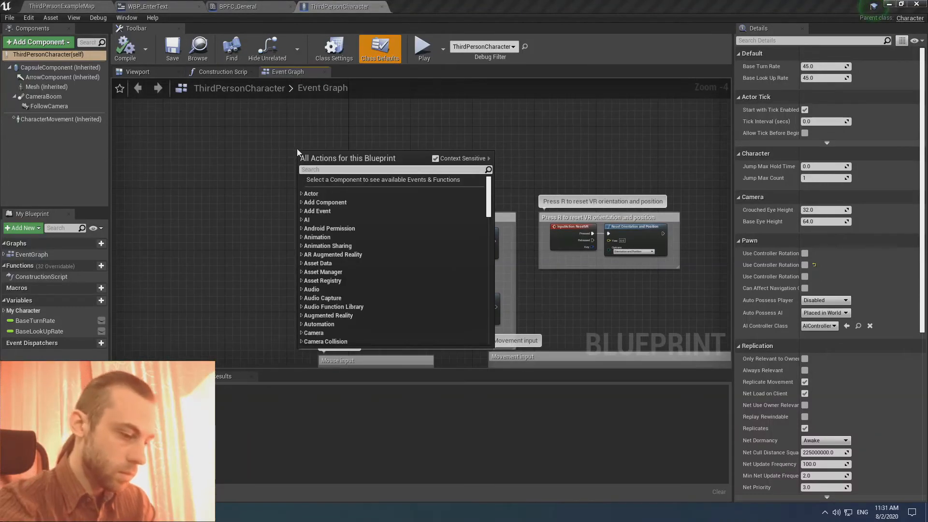
pyautogui.write('beg')
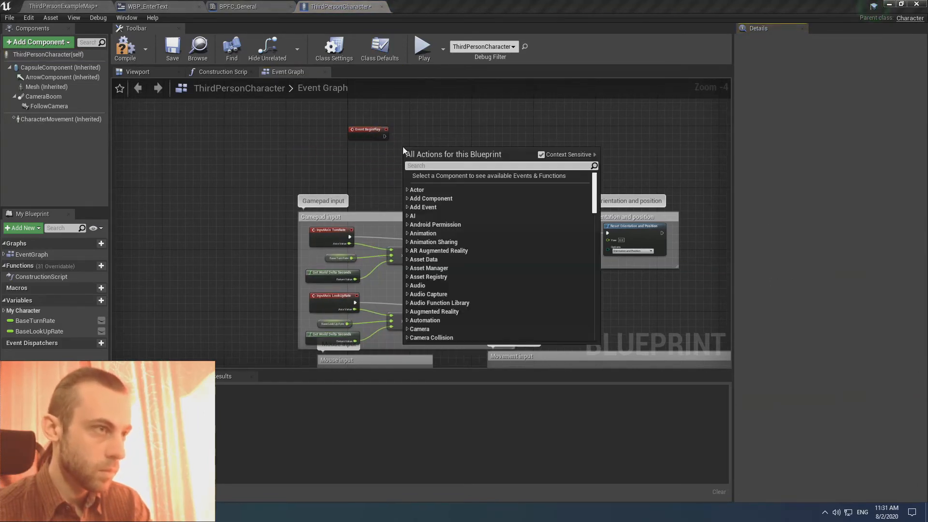
pyautogui.write('create wi')
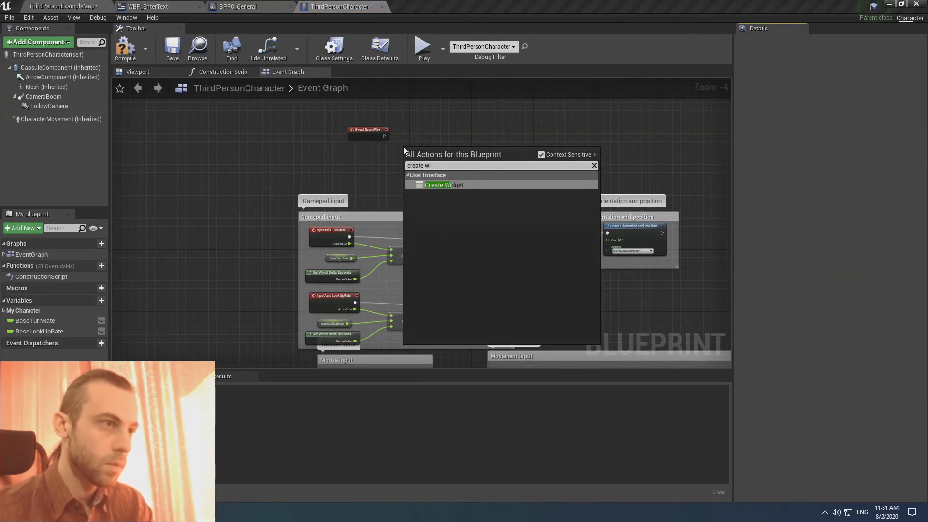
pyautogui.click(443, 184)
pyautogui.write('add to')
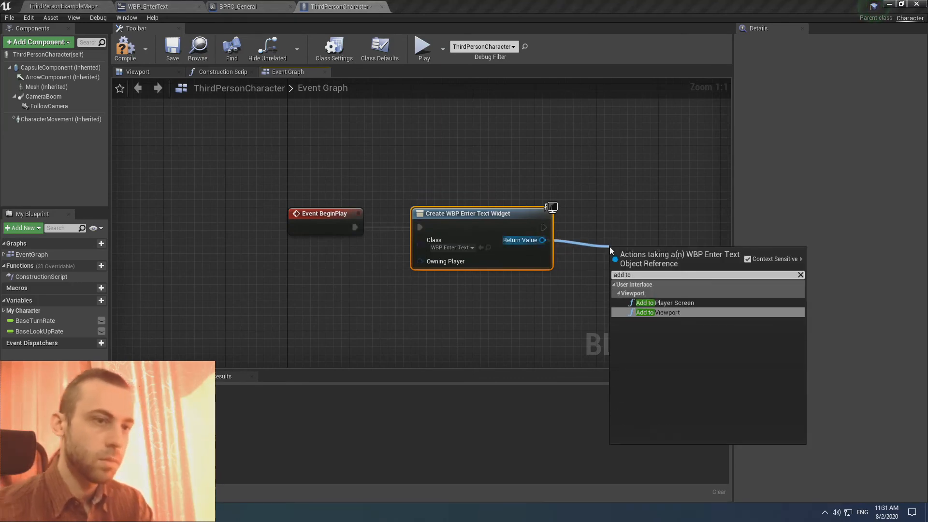
pyautogui.click(657, 311)
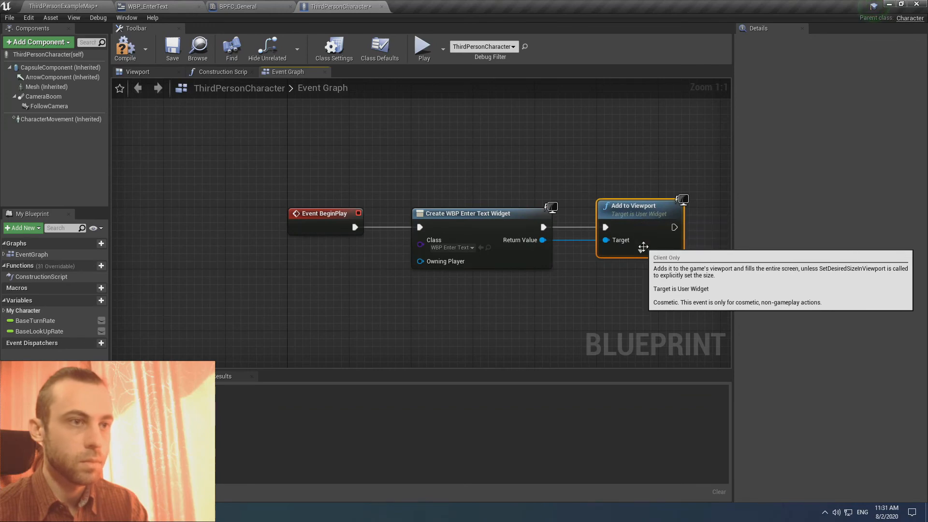
pyautogui.click(172, 48)
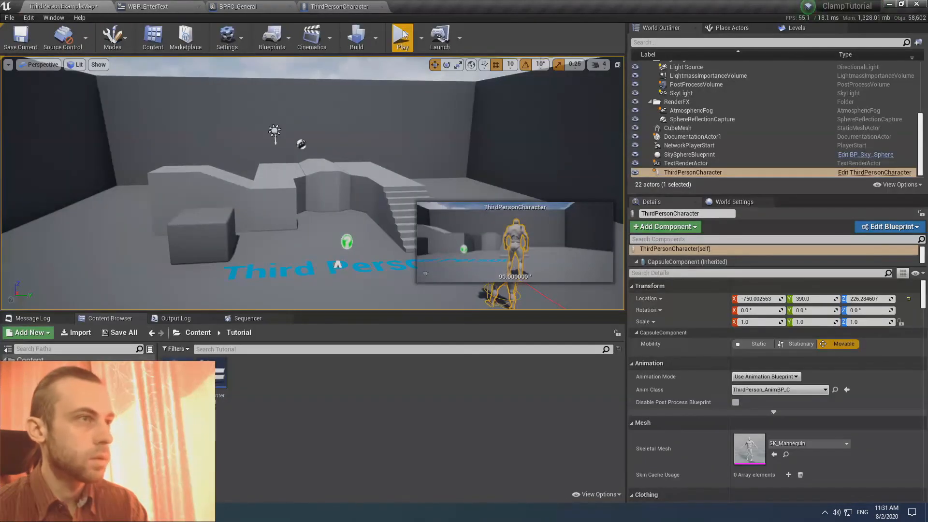
pyautogui.click(402, 35)
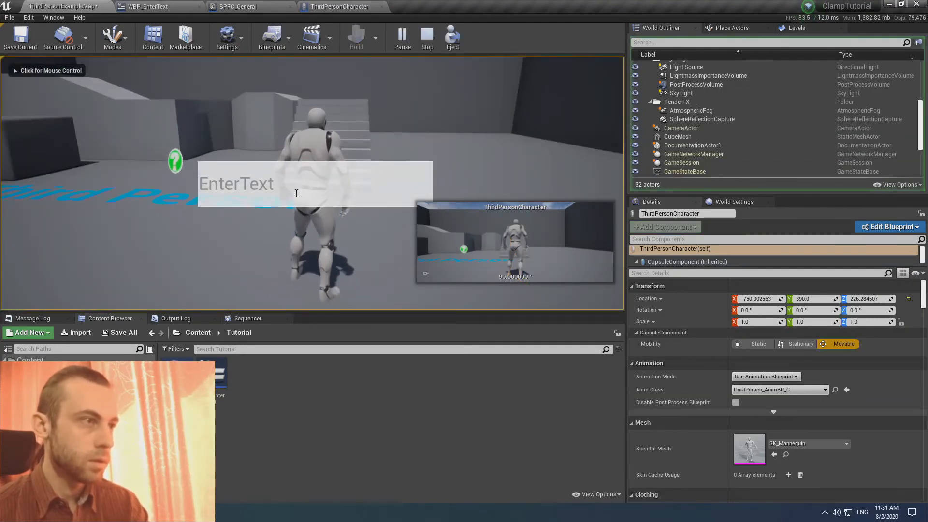
pyautogui.write('nh')
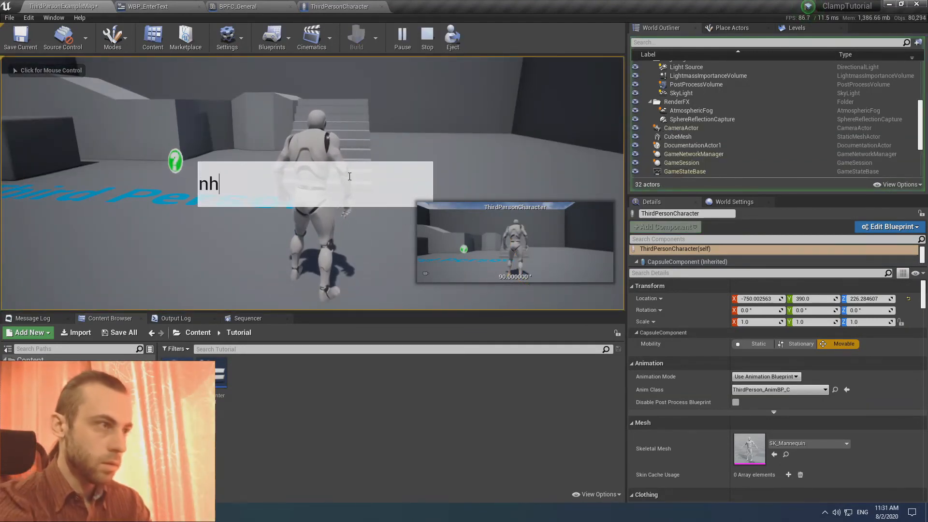
pyautogui.write('klj')
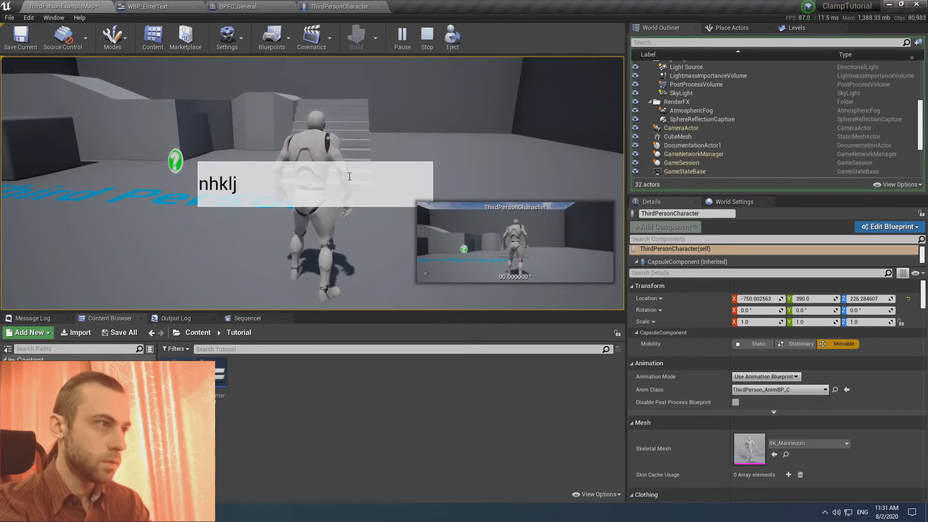
pyautogui.write('123')
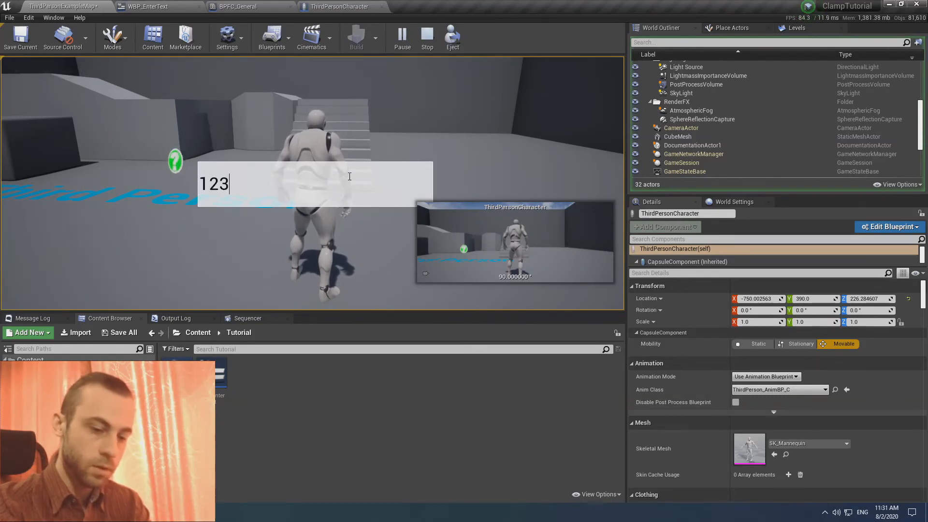
pyautogui.write('45')
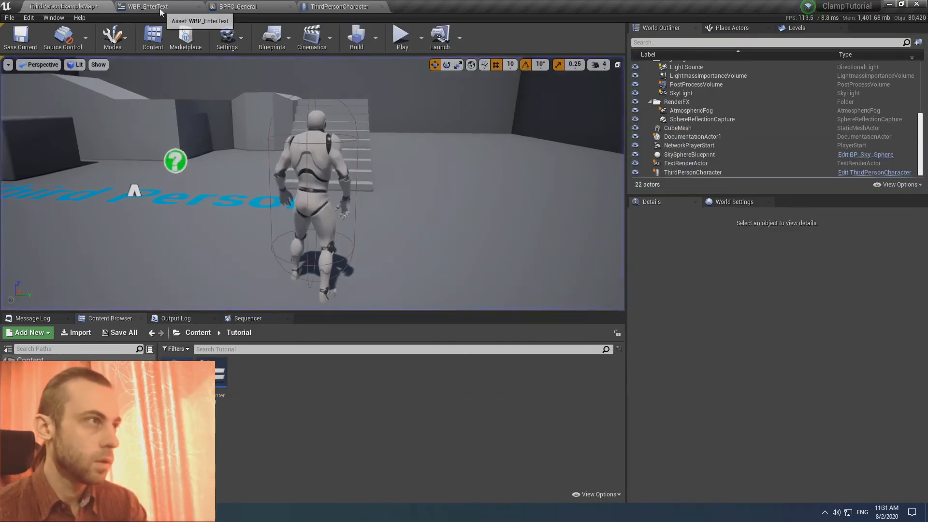
pyautogui.click(239, 6)
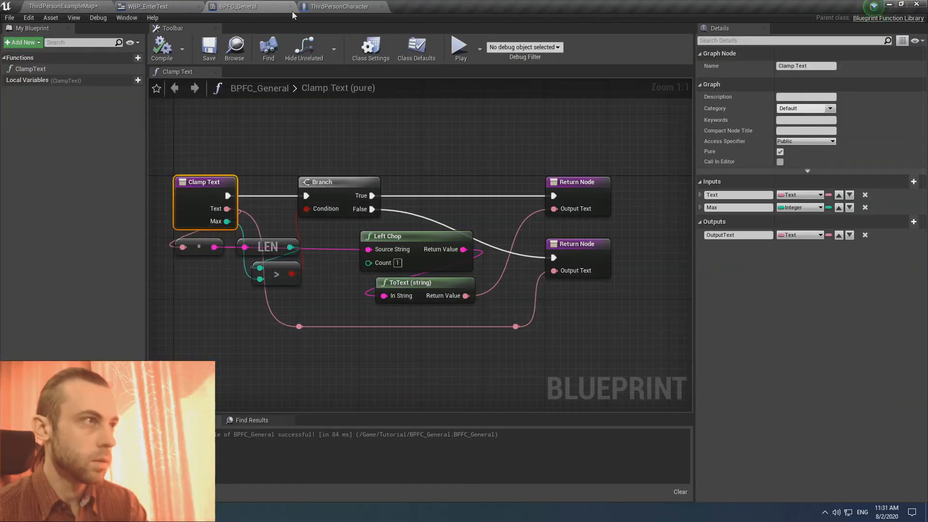
pyautogui.click(147, 6)
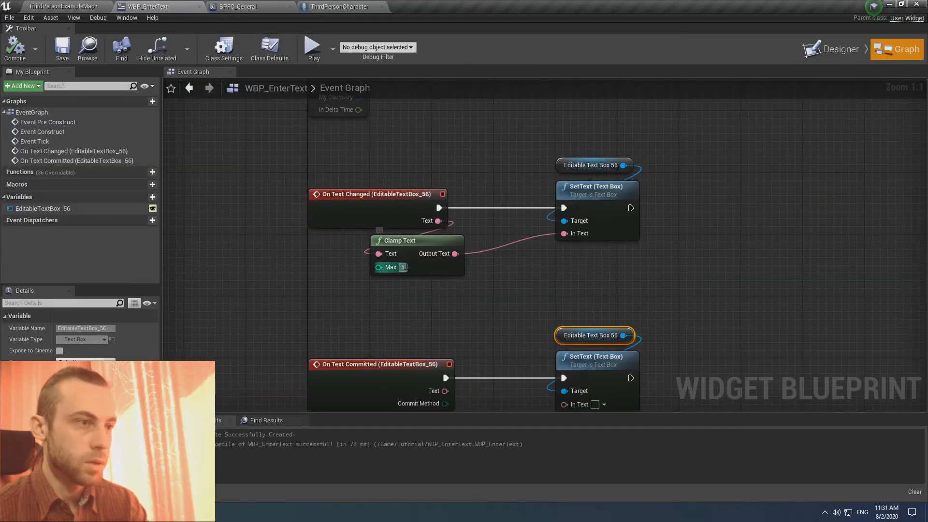
pyautogui.write('1')
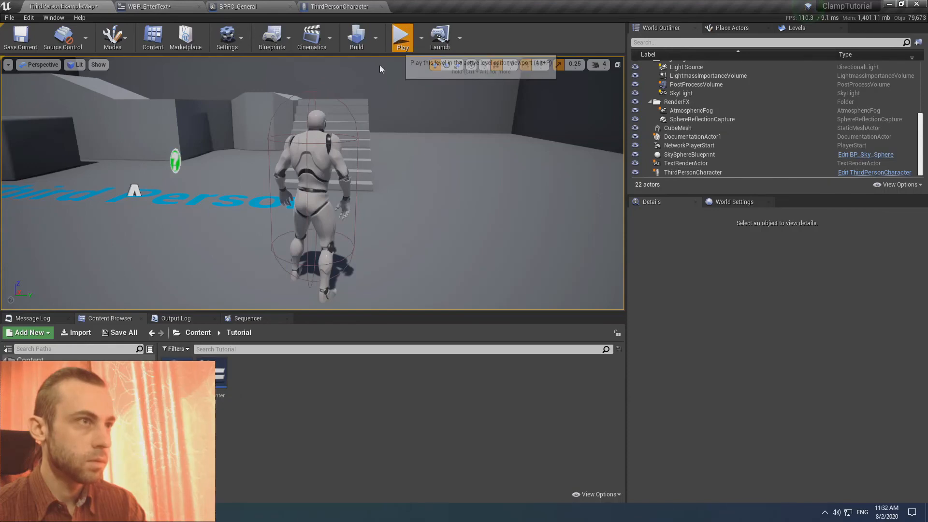
# Play the level and type 'asdasdas' into the on-screen editable text box.
pyautogui.click(401, 35)
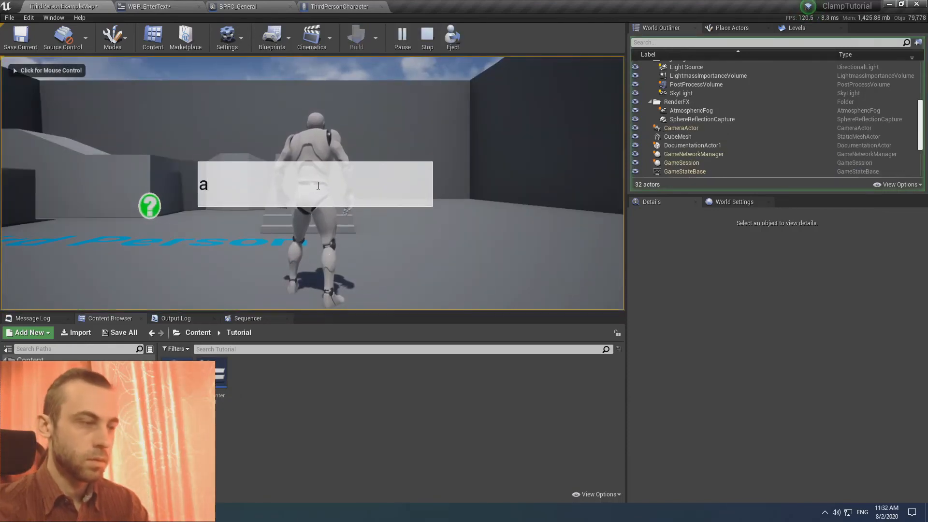
pyautogui.click(151, 7)
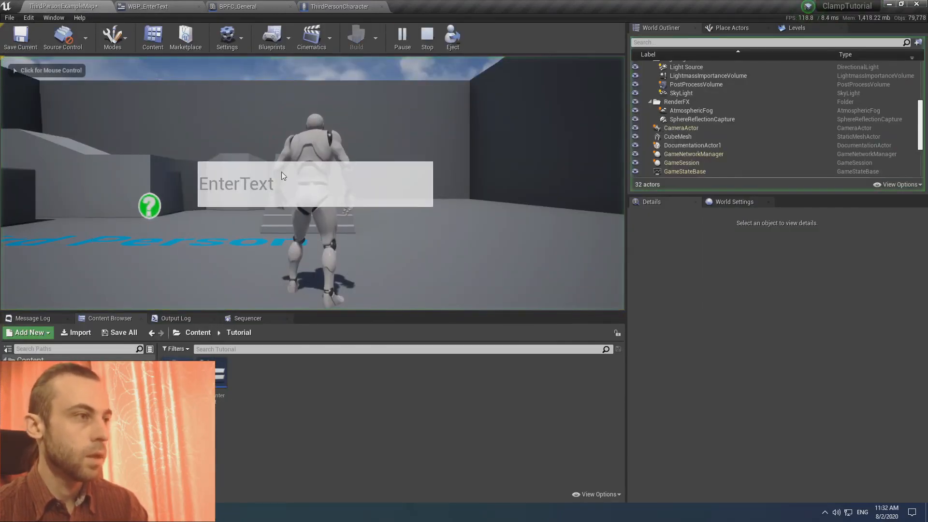
pyautogui.write('asdasdas')
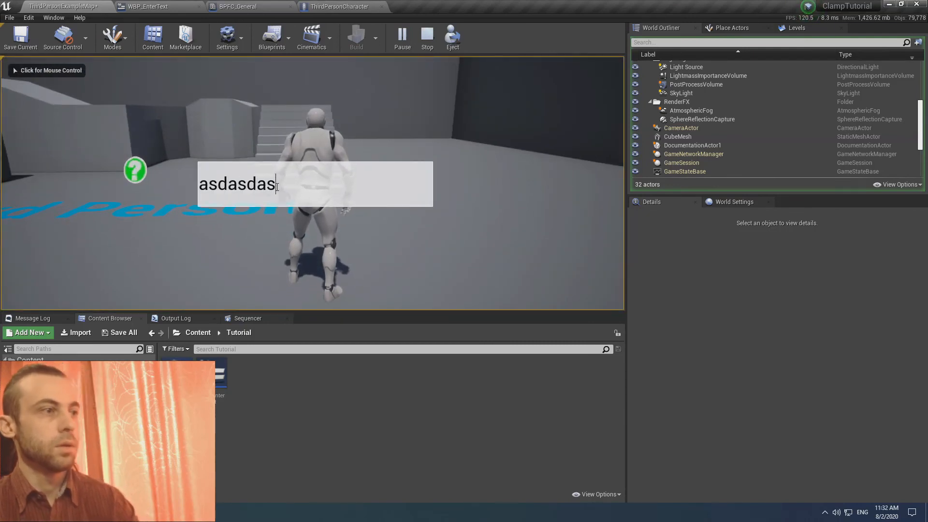